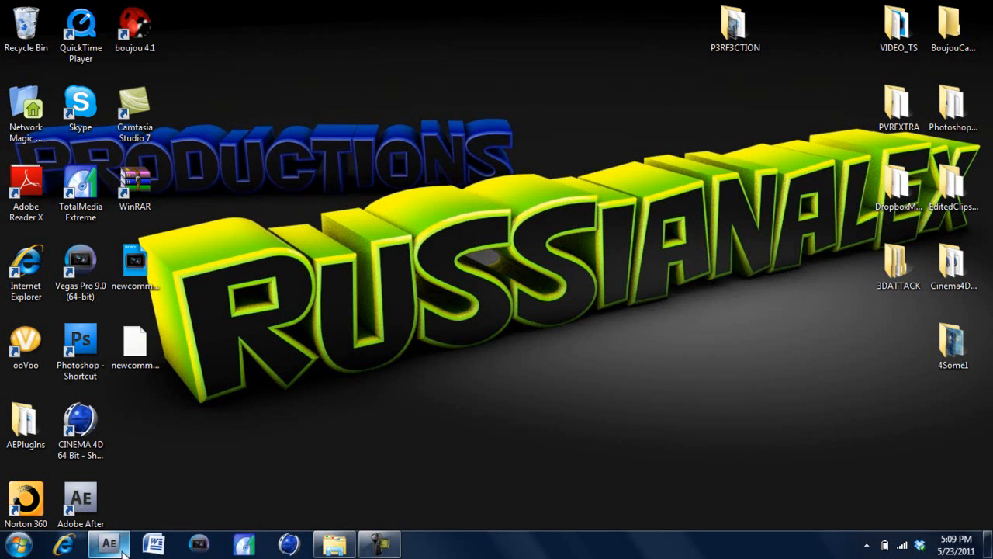
Bring the After Effects gameplay project forward from the Windows taskbar
left_click(108, 543)
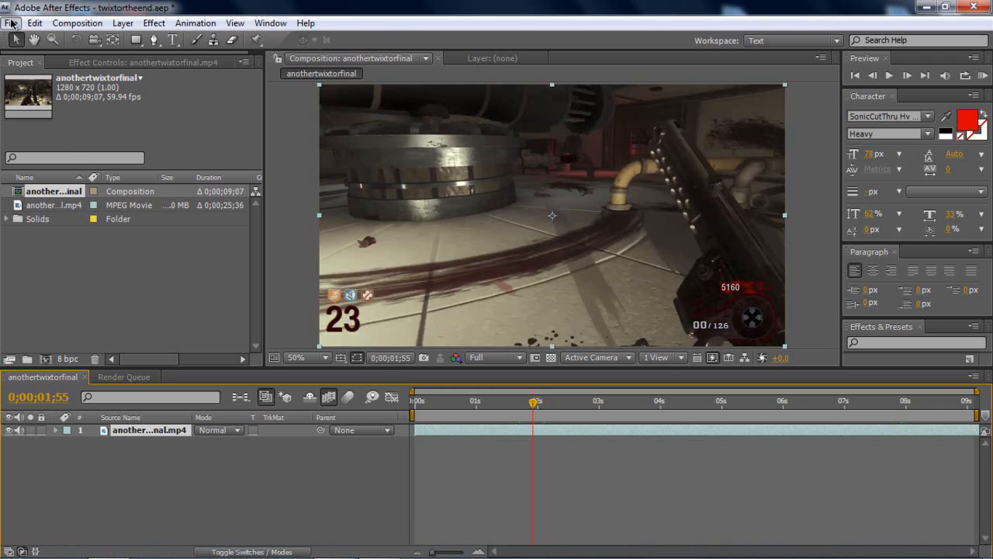
Delete every old project item and create a fresh empty 1280×720 composition, Comp 1
left_click(11, 22)
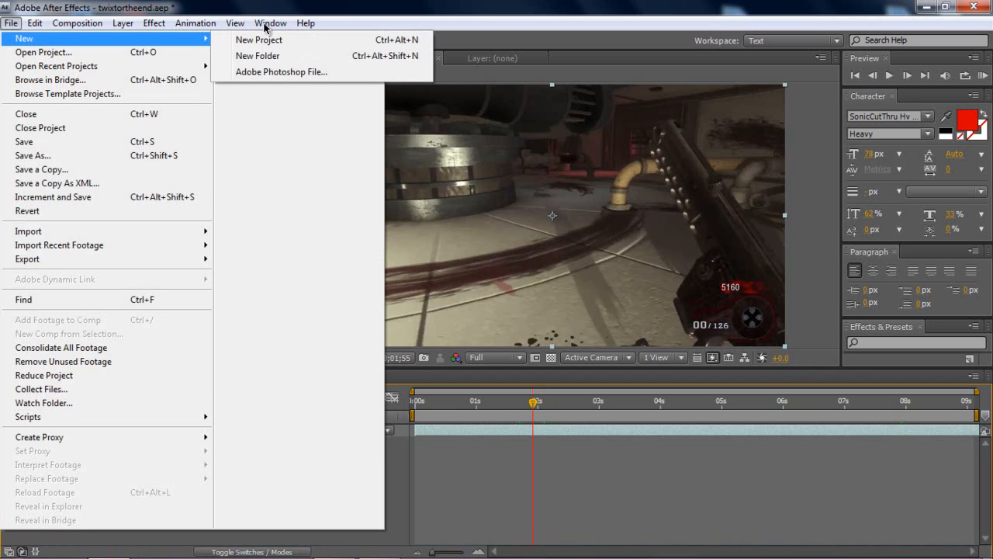
left_click(76, 22)
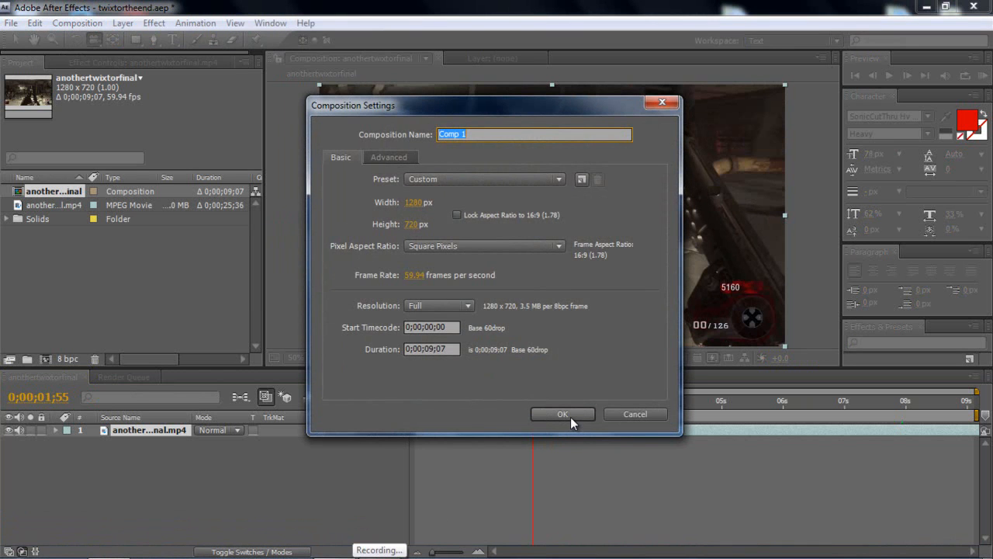
left_click(562, 413)
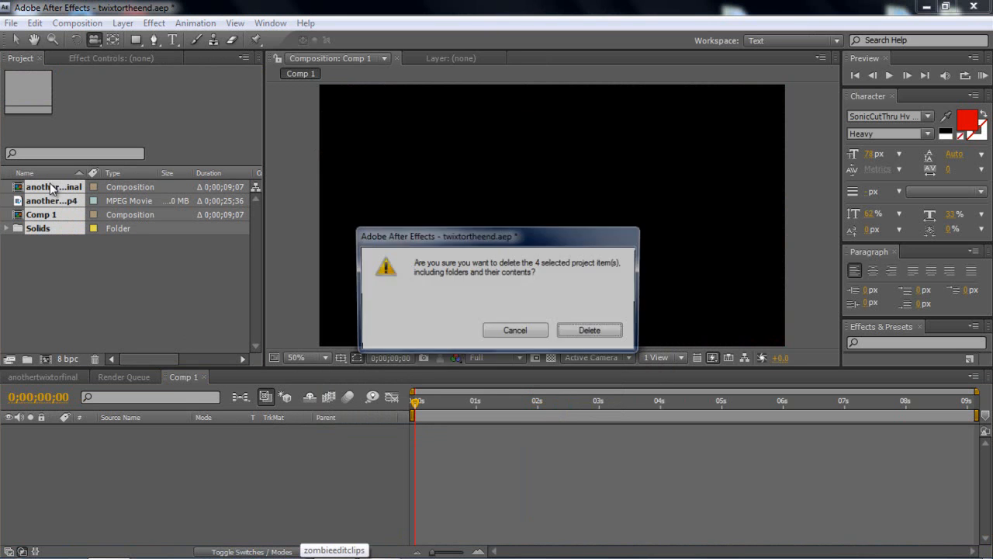
left_click(589, 330)
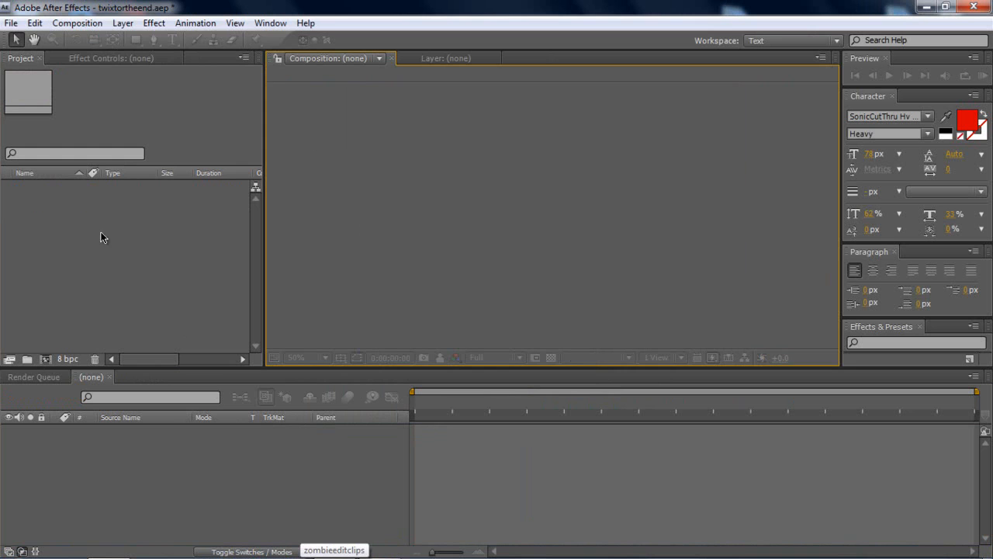
left_click(77, 22)
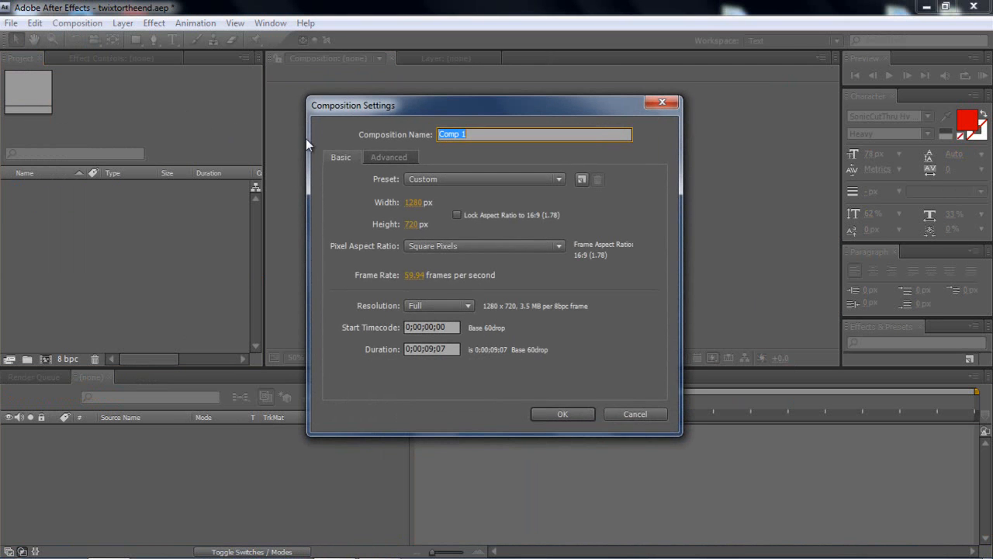
mouse_move(543, 427)
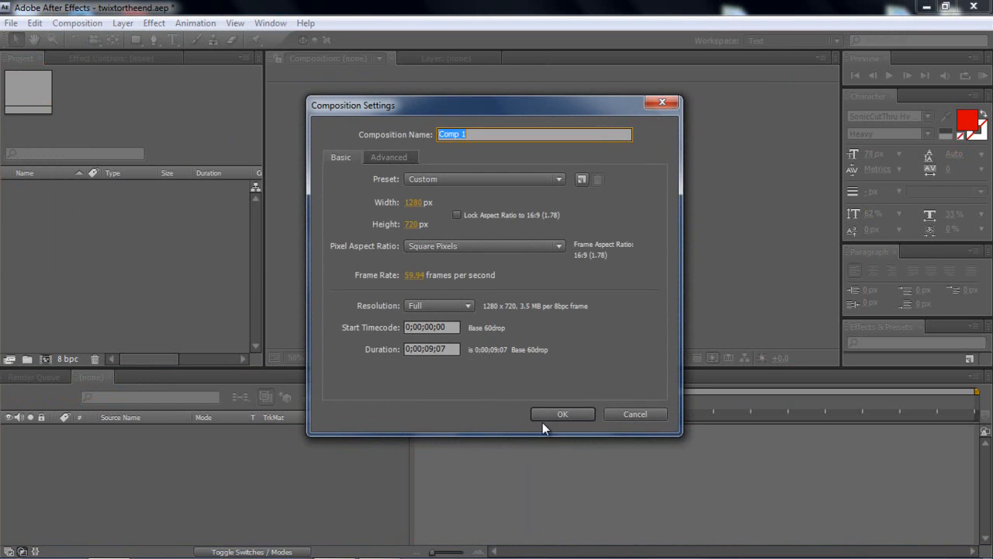
left_click(562, 413)
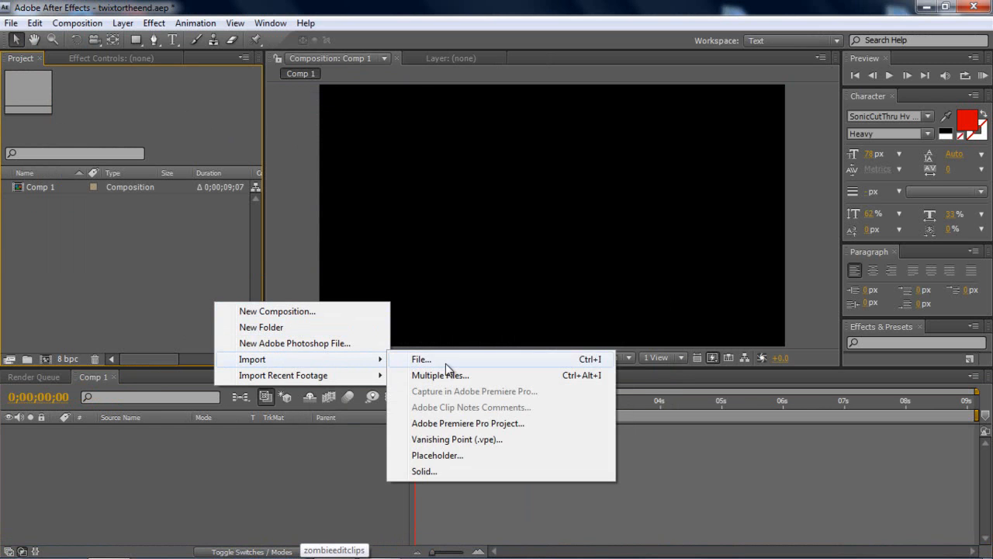
Import anothertwixtorfinal.avi through the Project panel and place it in Comp 1
left_click(422, 358)
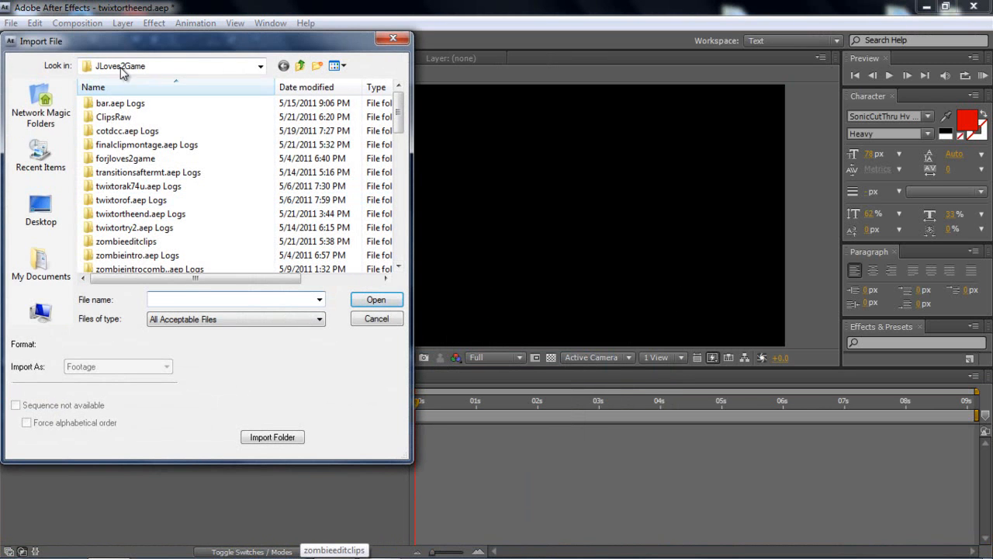
mouse_move(138, 186)
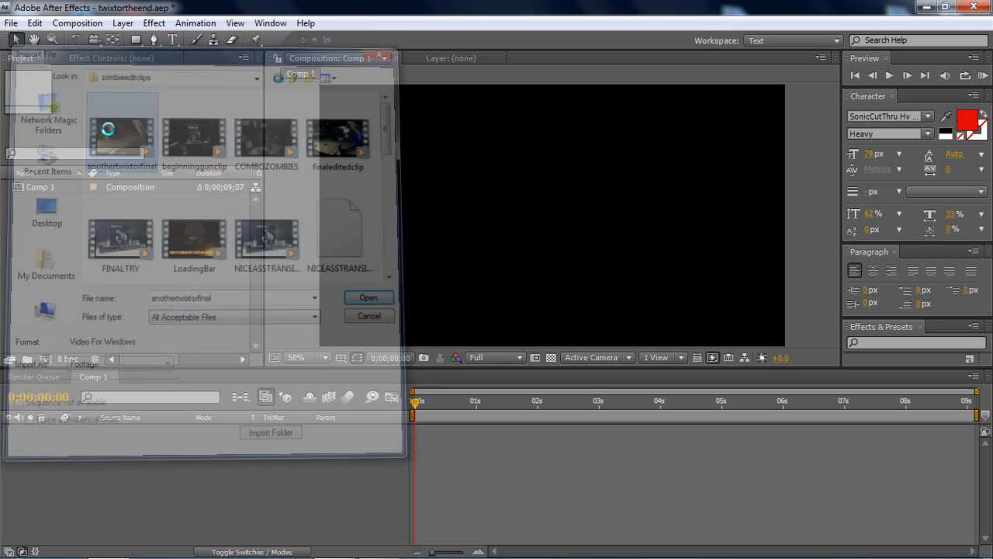
left_click(368, 297)
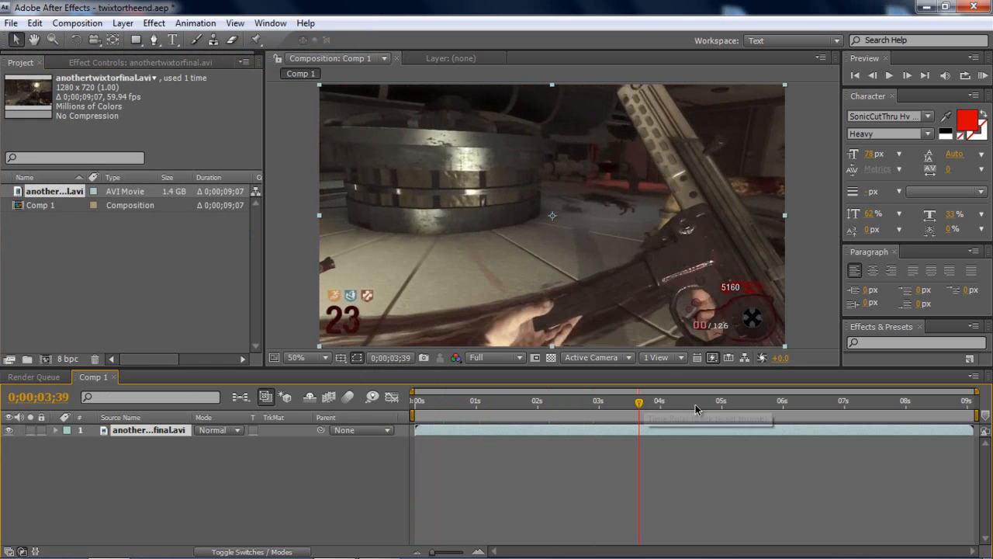
left_click(856, 400)
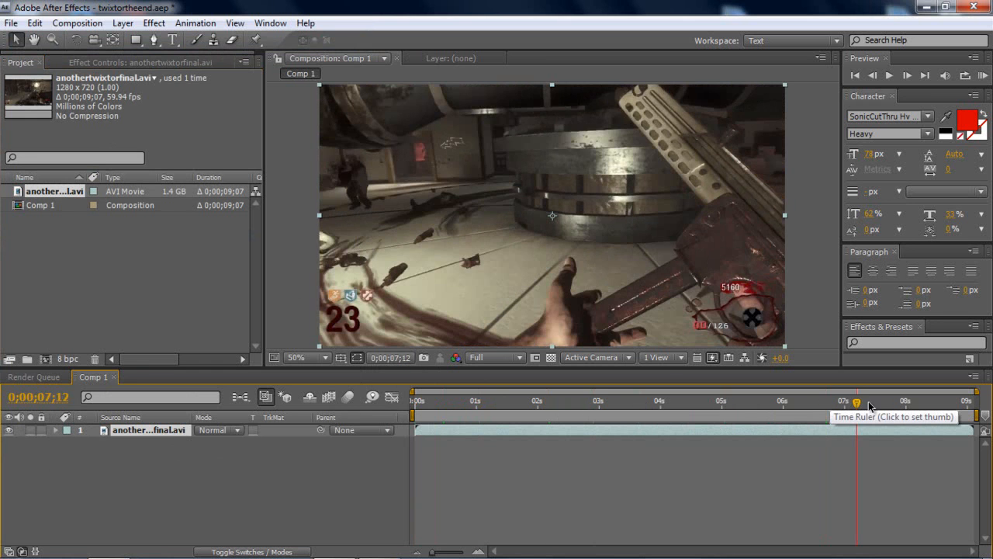
left_click(921, 402)
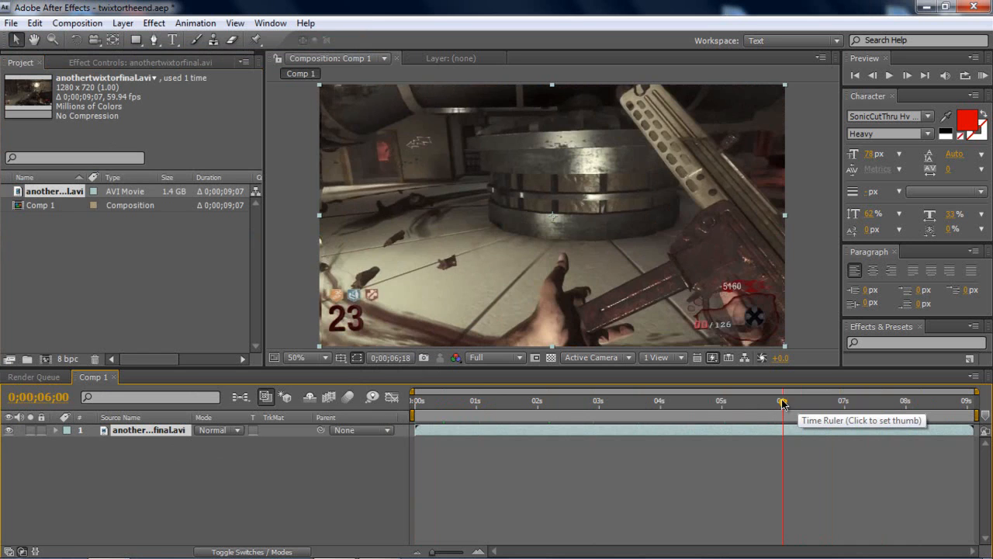
left_click(702, 400)
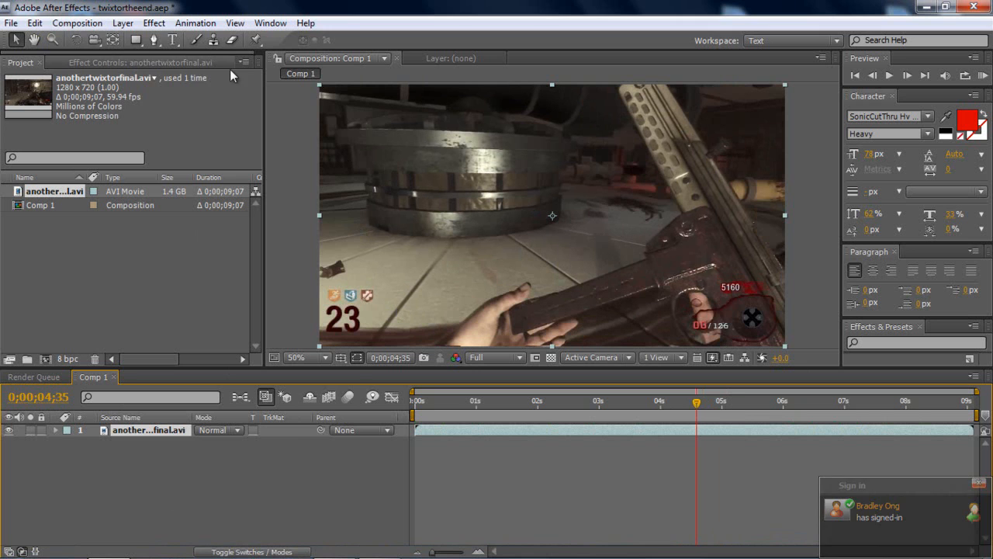
left_click(122, 22)
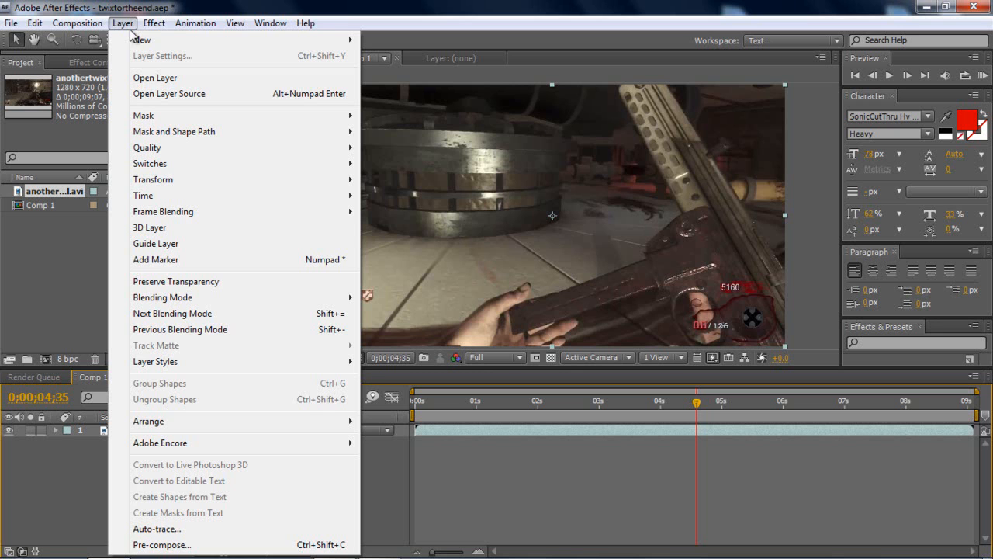
mouse_move(141, 40)
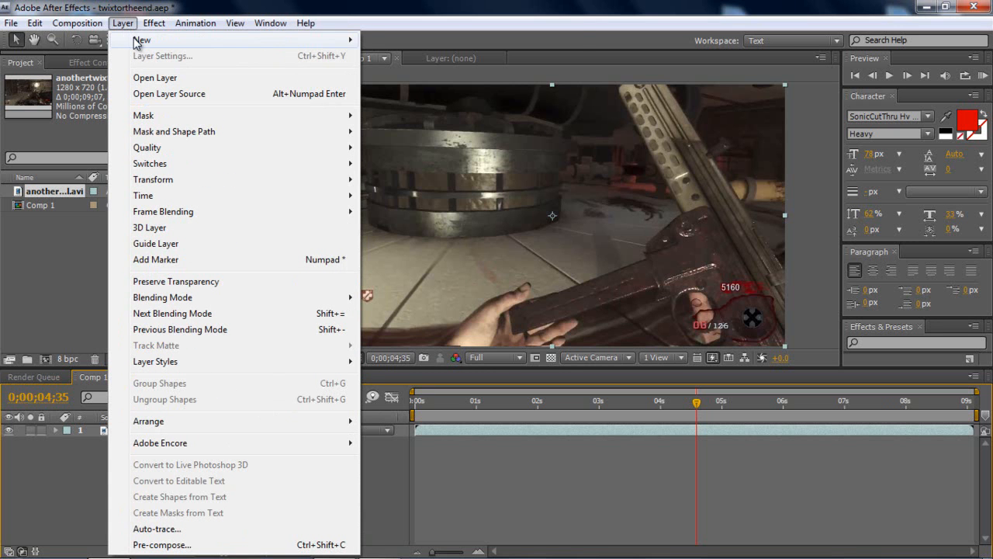
mouse_move(271, 74)
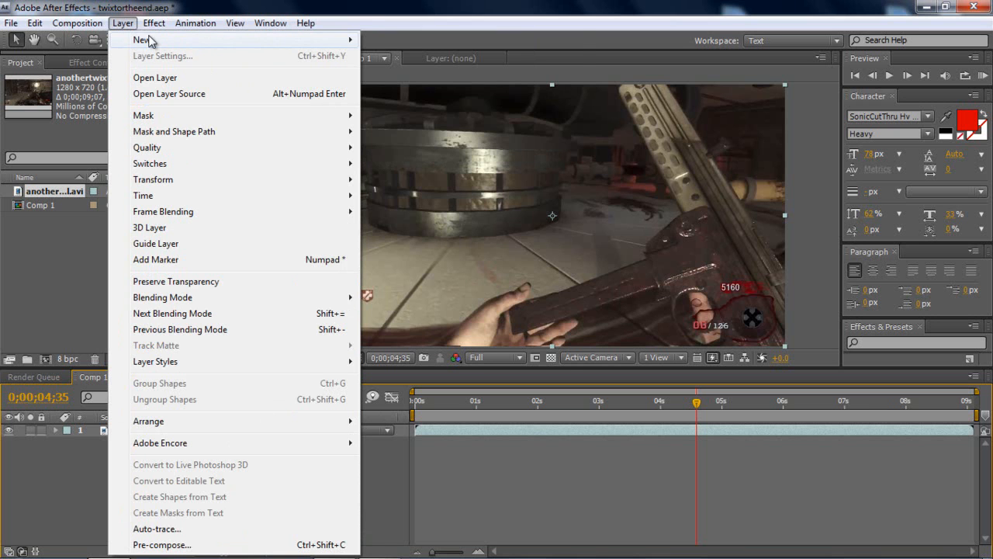
mouse_move(144, 39)
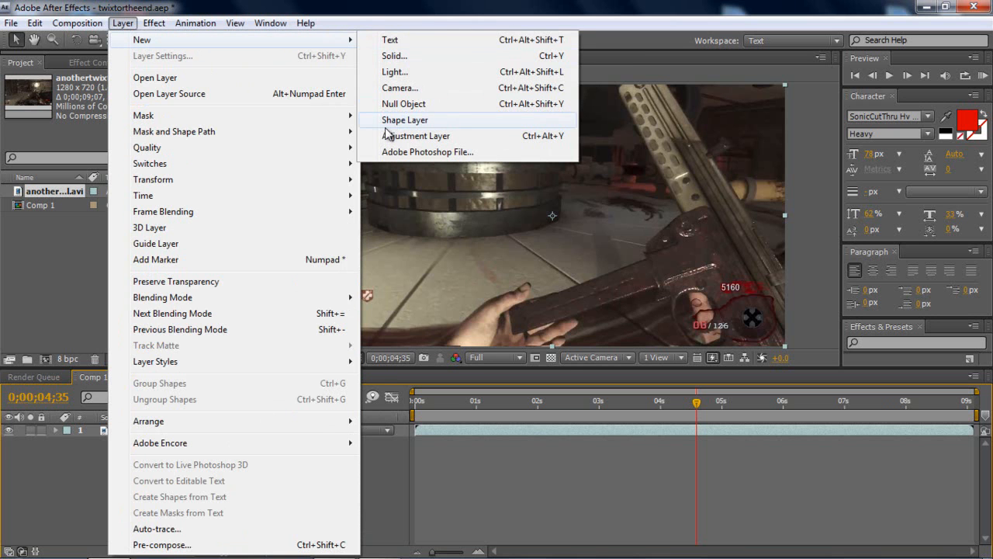
Add an adjustment layer above the gameplay clip and rename it opticalflares
left_click(415, 136)
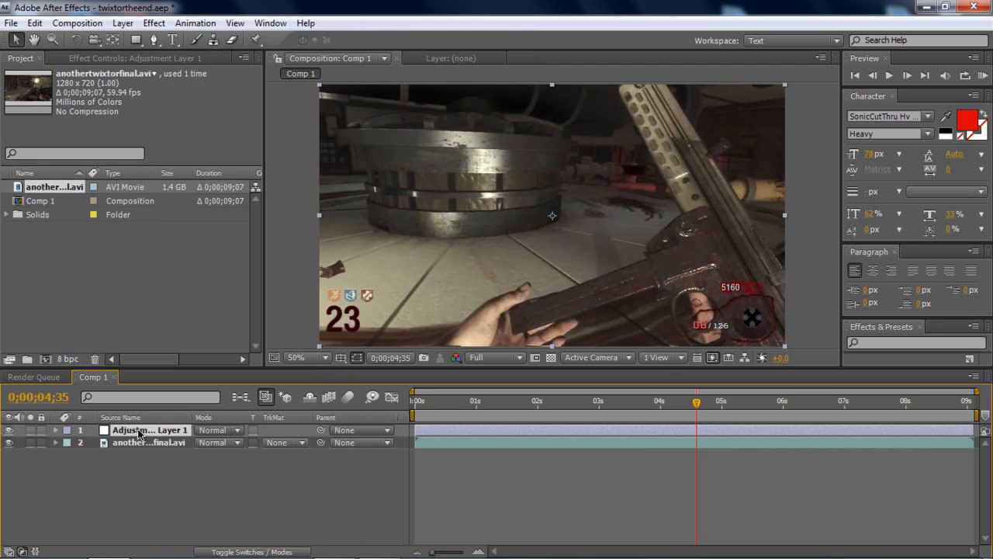
right_click(149, 430)
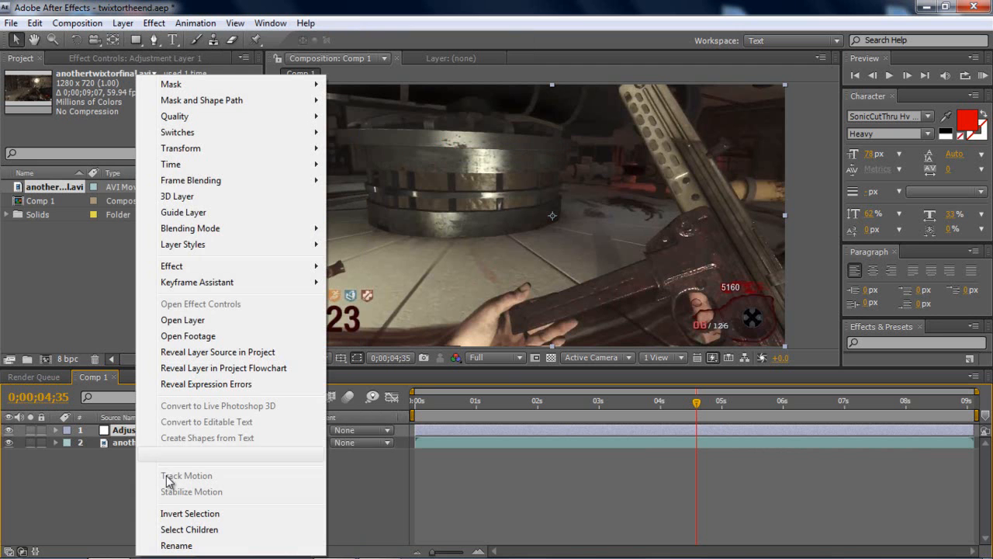
left_click(176, 545)
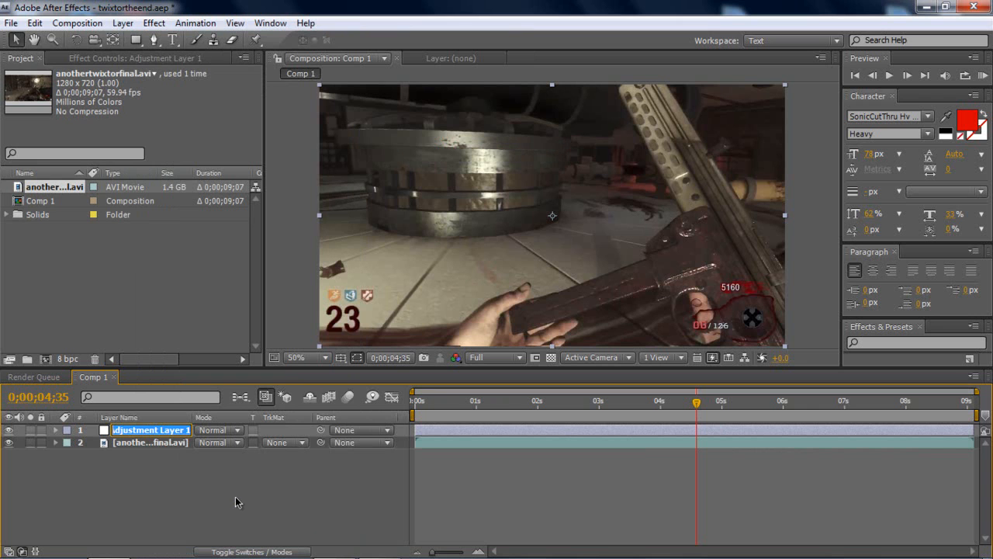
type("opticalflares")
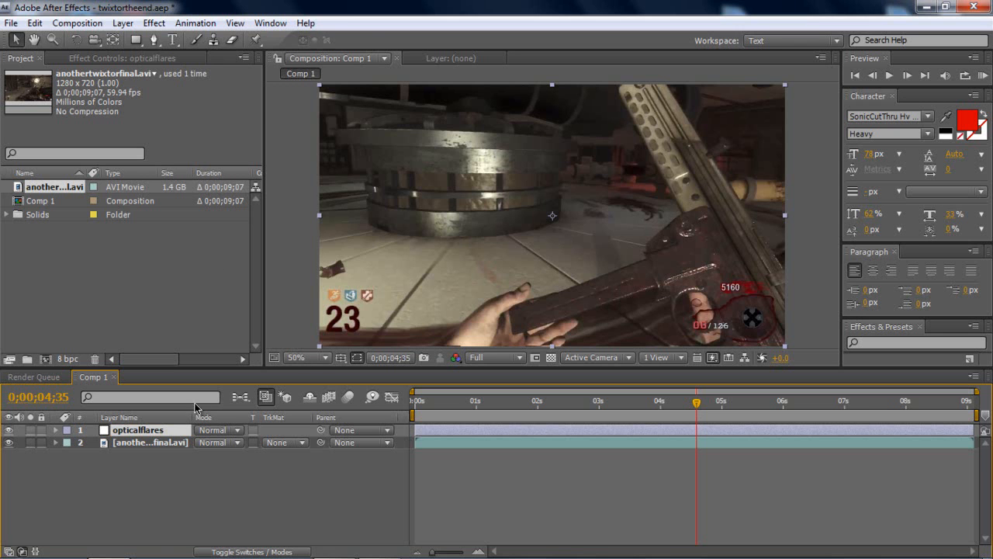
Apply Video Copilot's Optical Flares with Render Mode set to Over Original
left_click(154, 22)
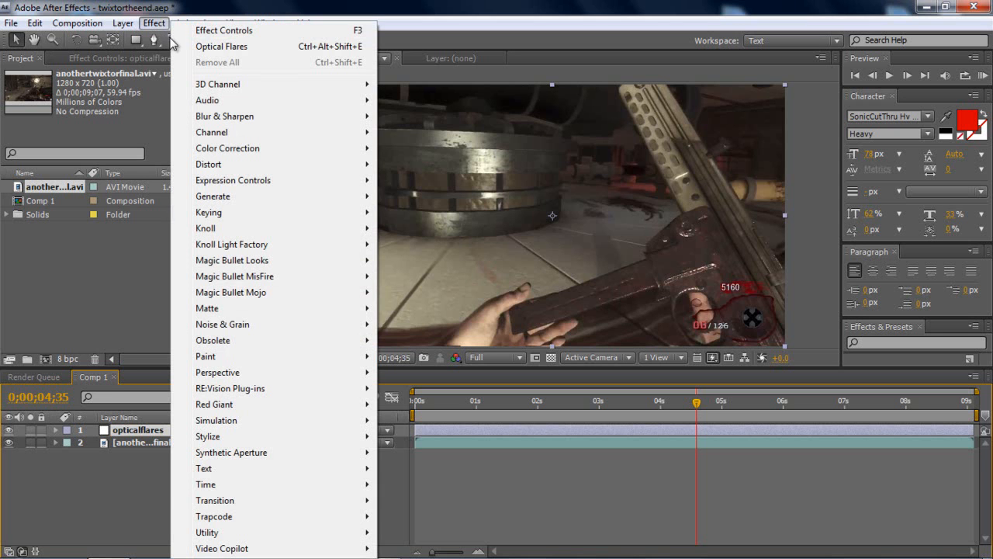
mouse_move(222, 548)
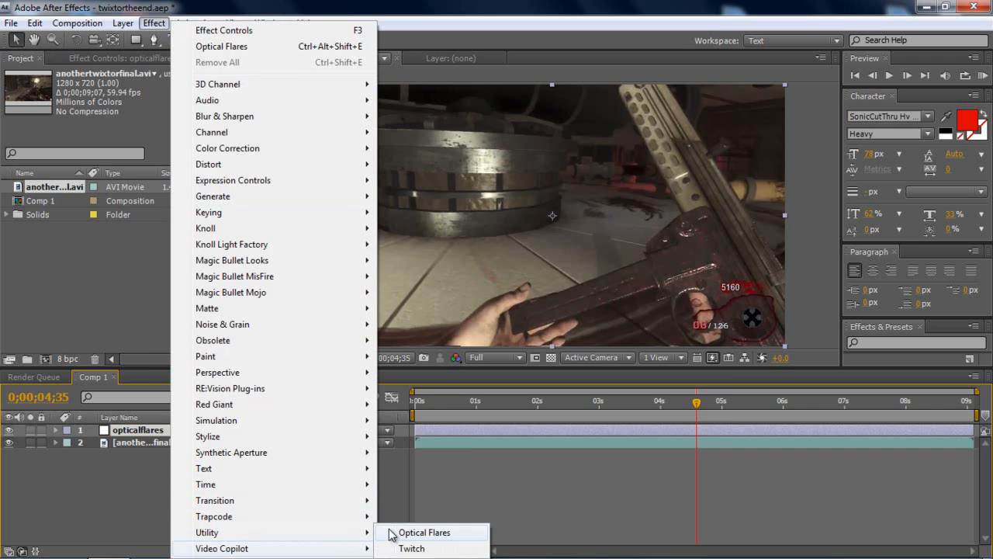
left_click(425, 531)
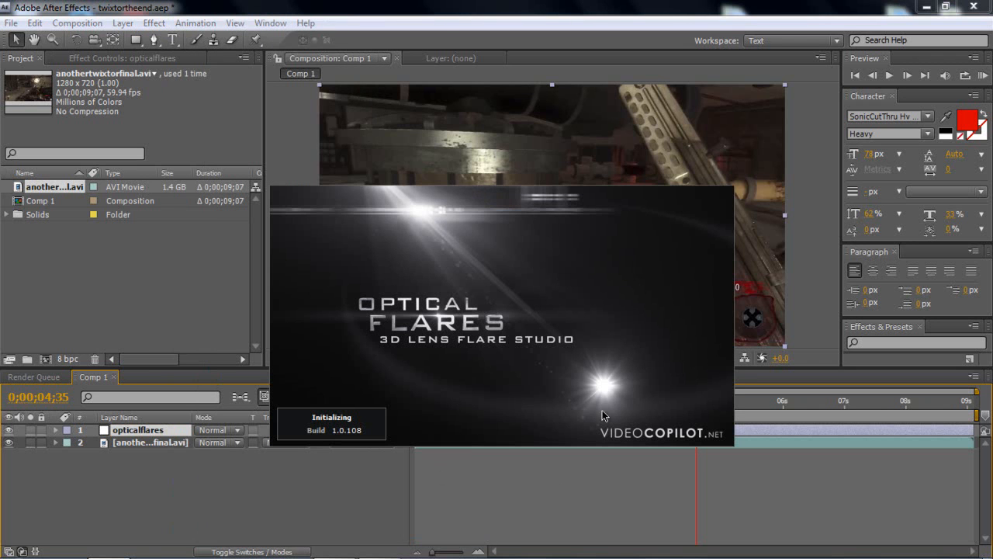
mouse_move(411, 372)
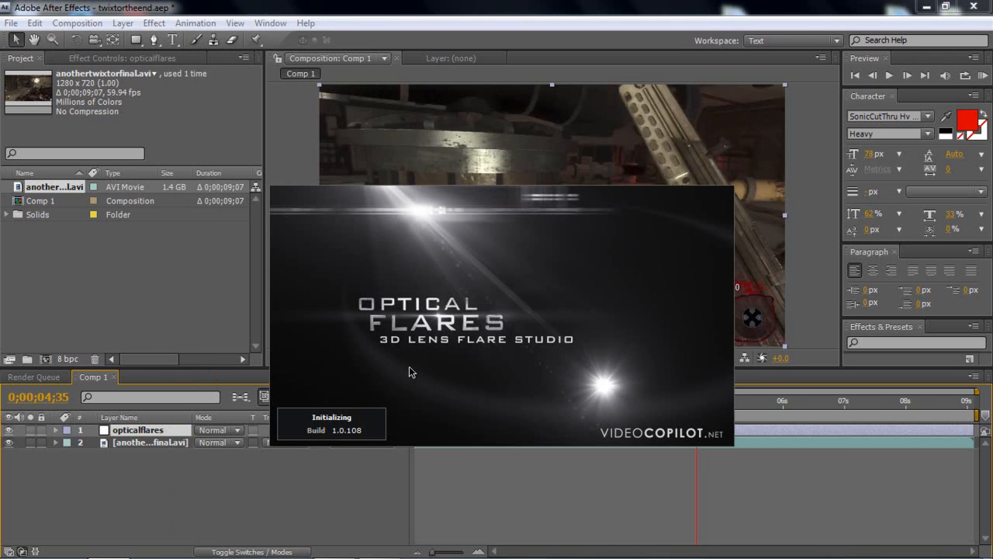
mouse_move(414, 368)
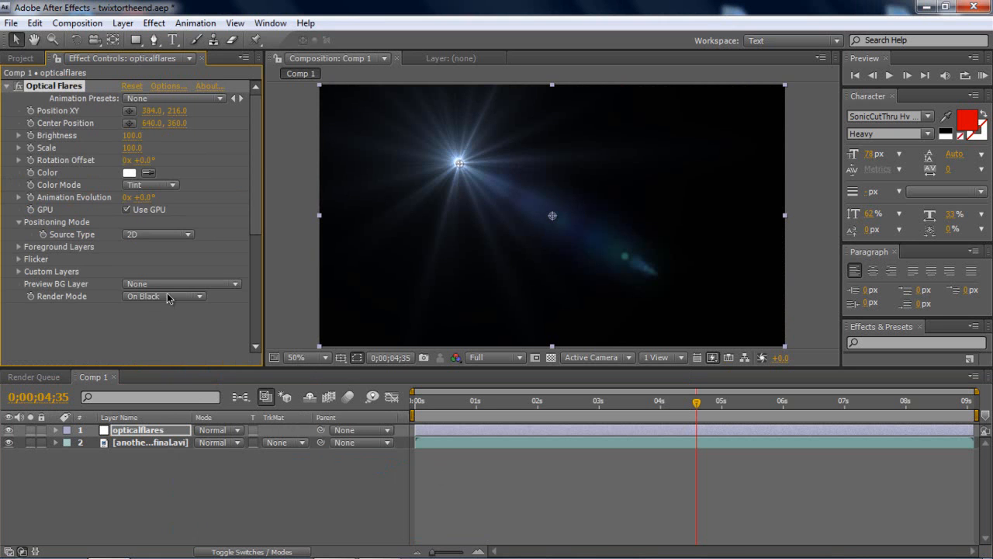
left_click(163, 296)
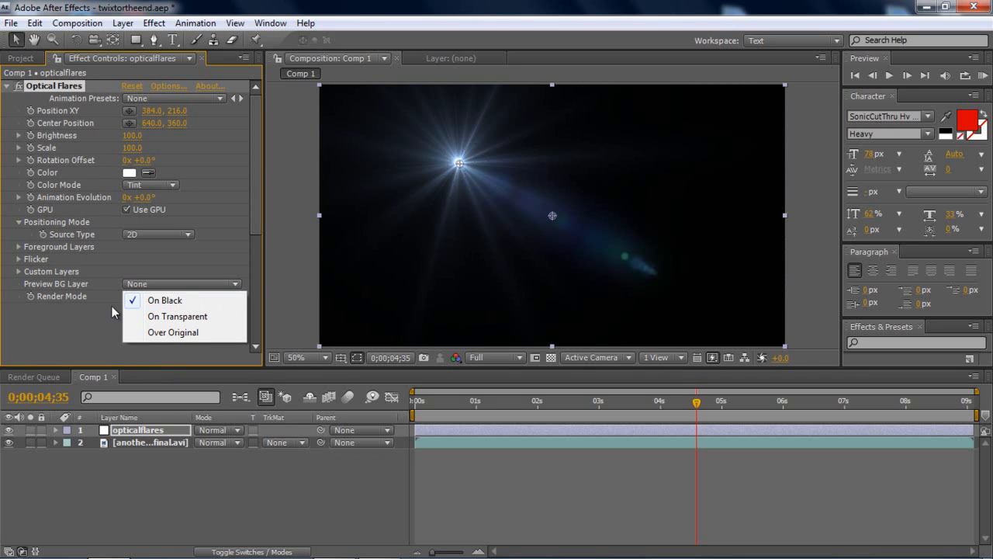
left_click(173, 332)
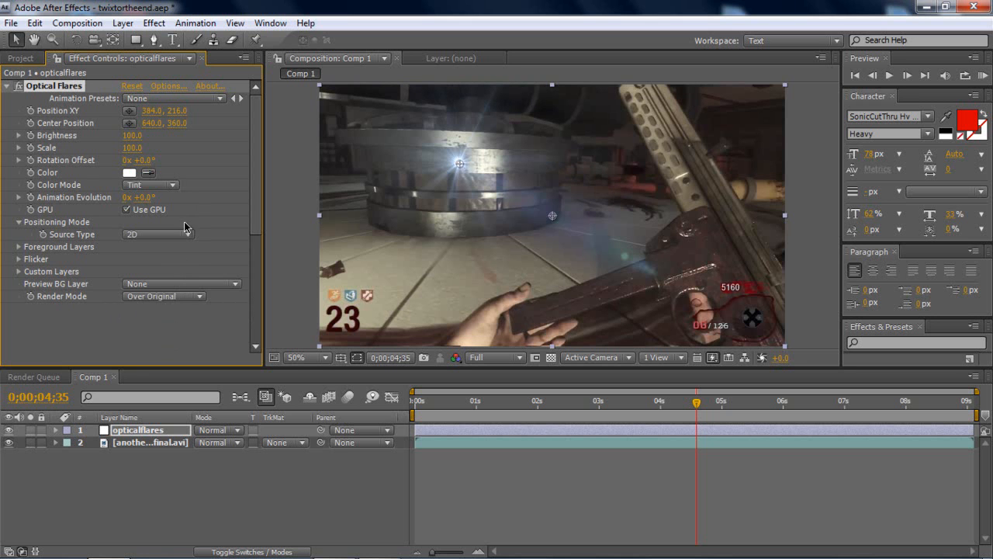
In Optical Flares Options, delete the unwanted Glow and Multi Iris elements, leaving one Streak and one Glow
left_click(167, 86)
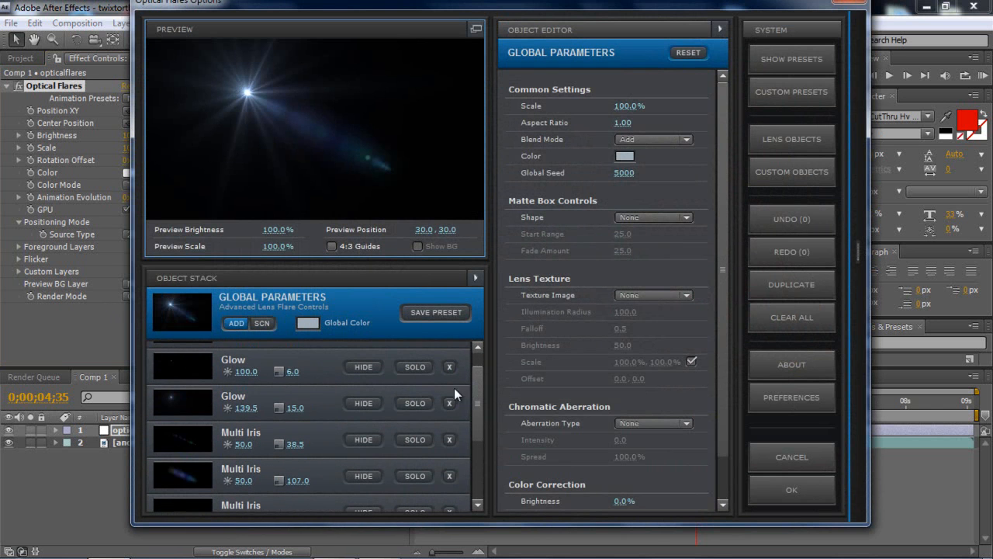
left_click(449, 366)
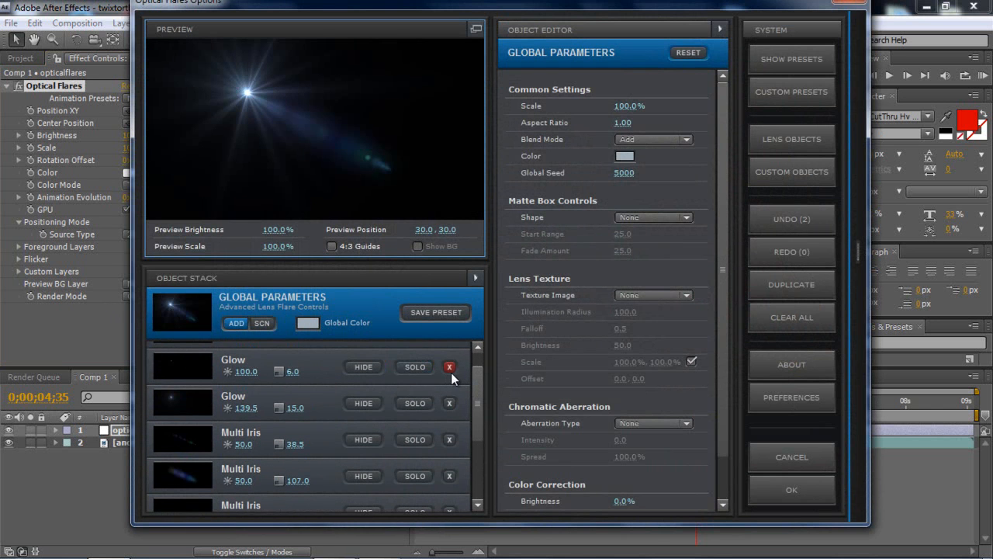
left_click(233, 361)
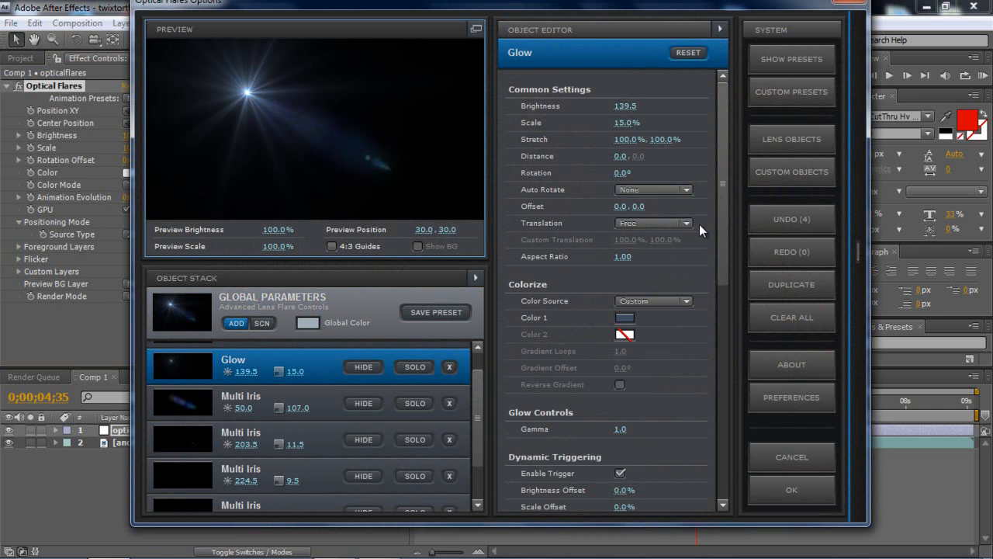
left_click(792, 92)
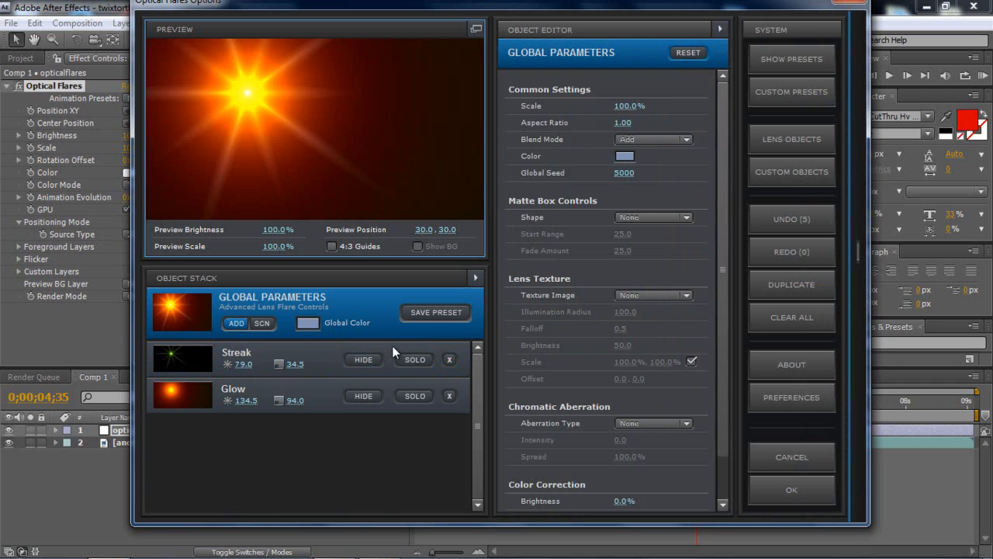
mouse_move(450, 359)
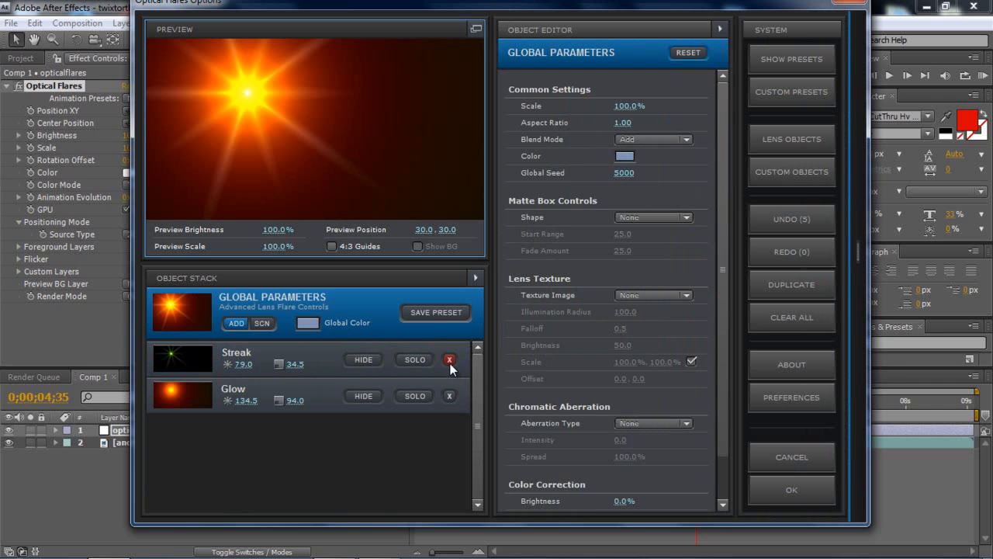
Delete the Streak element and set the Glow's Color 1 to dark blue
left_click(450, 359)
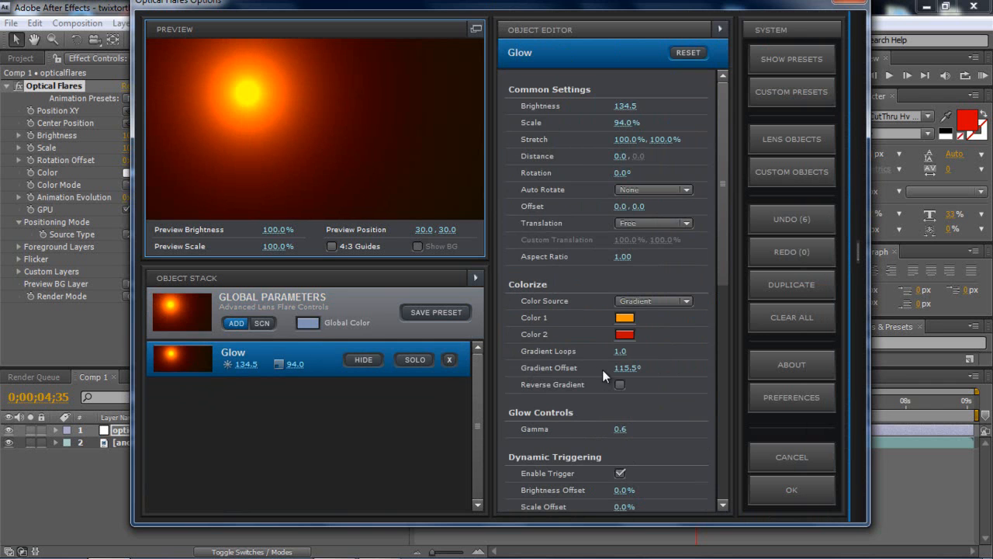
left_click(624, 317)
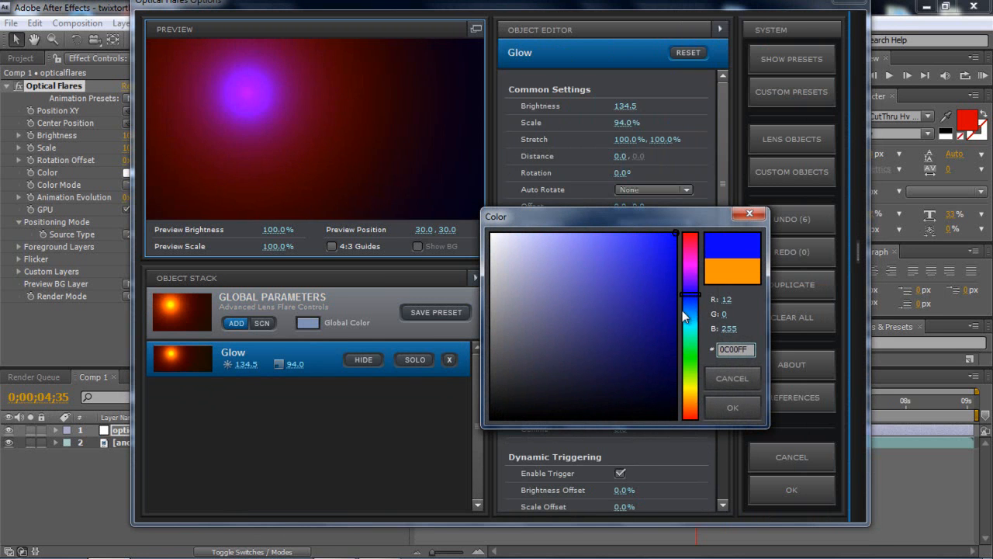
left_click_drag(690, 316, 689, 329)
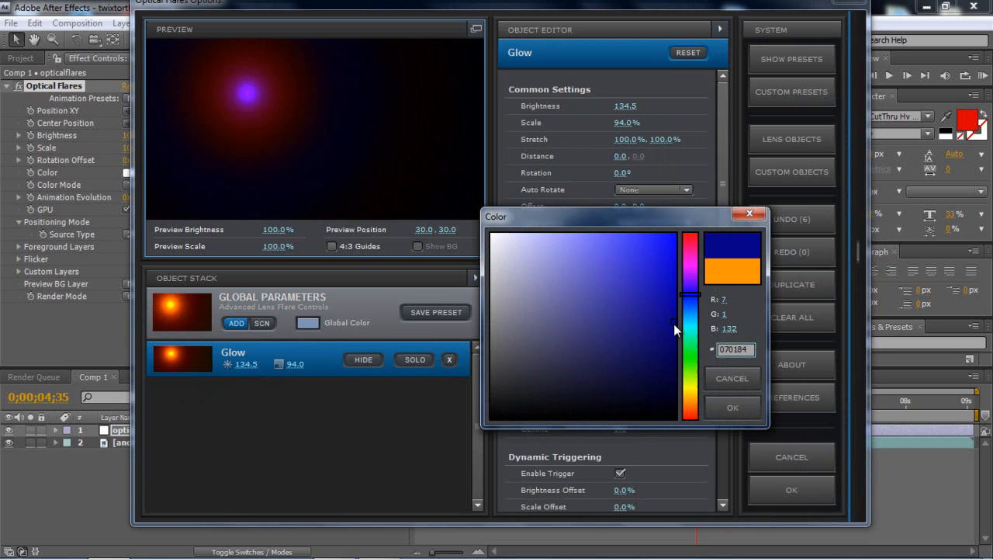
left_click(732, 408)
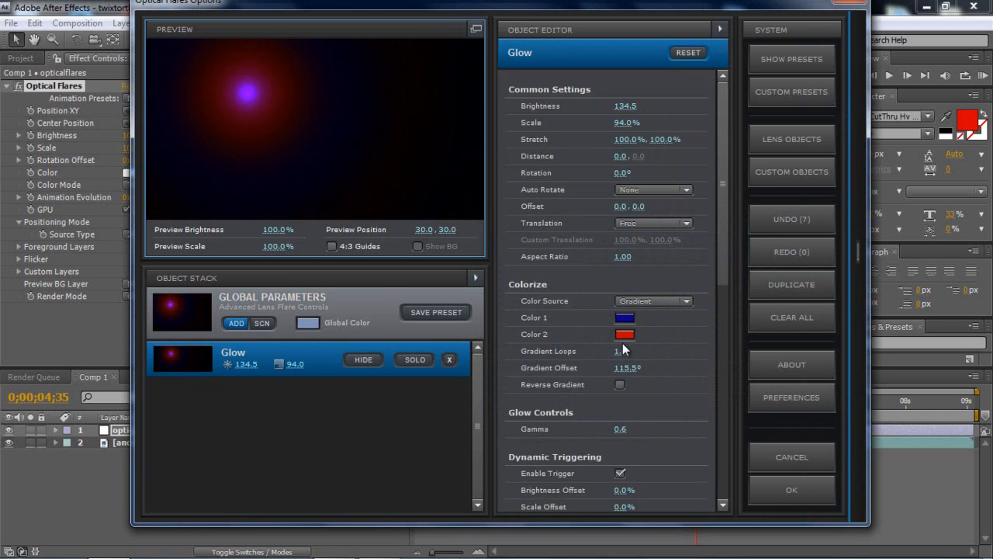
Set Glow Color 2 to a rich blue, lower Brightness to 36, and apply
left_click(626, 334)
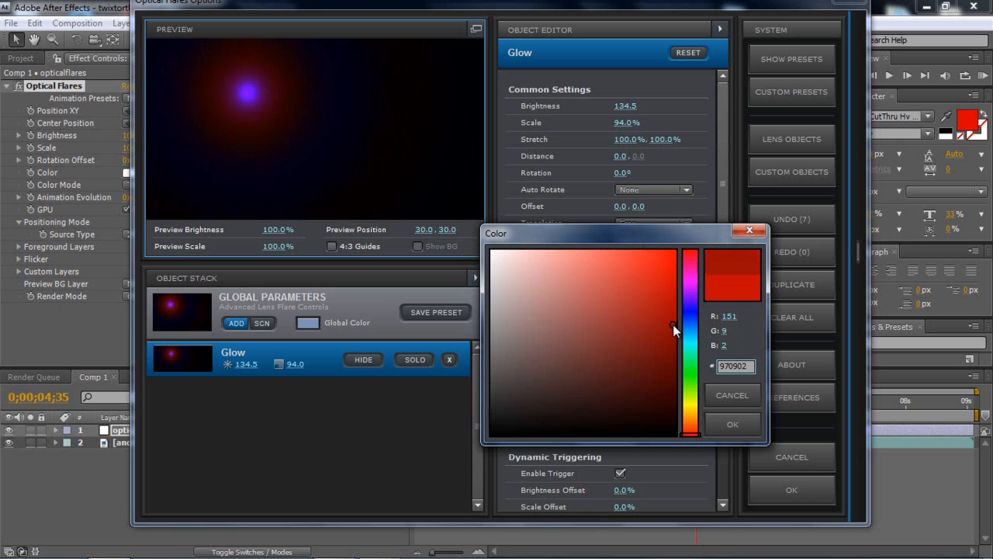
left_click(564, 278)
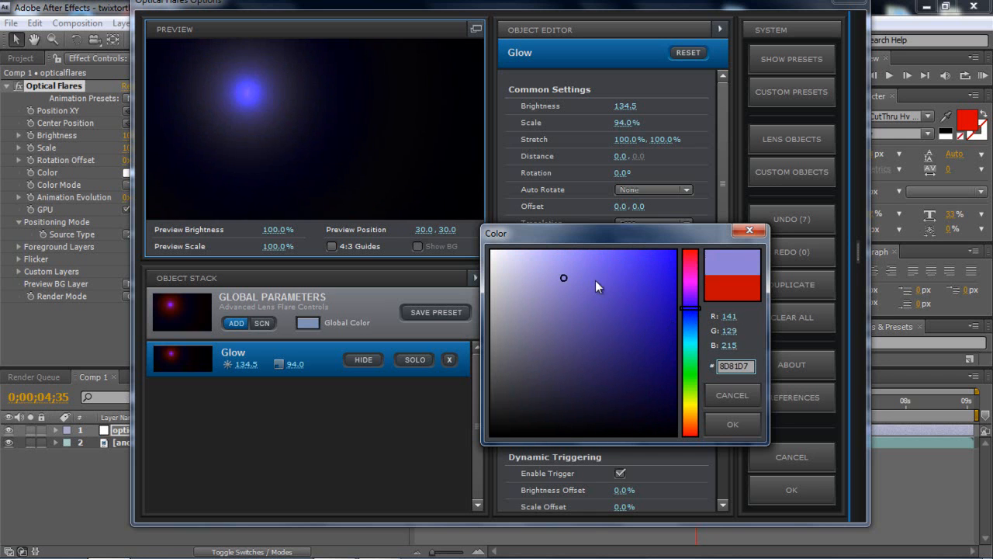
left_click_drag(689, 277, 689, 318)
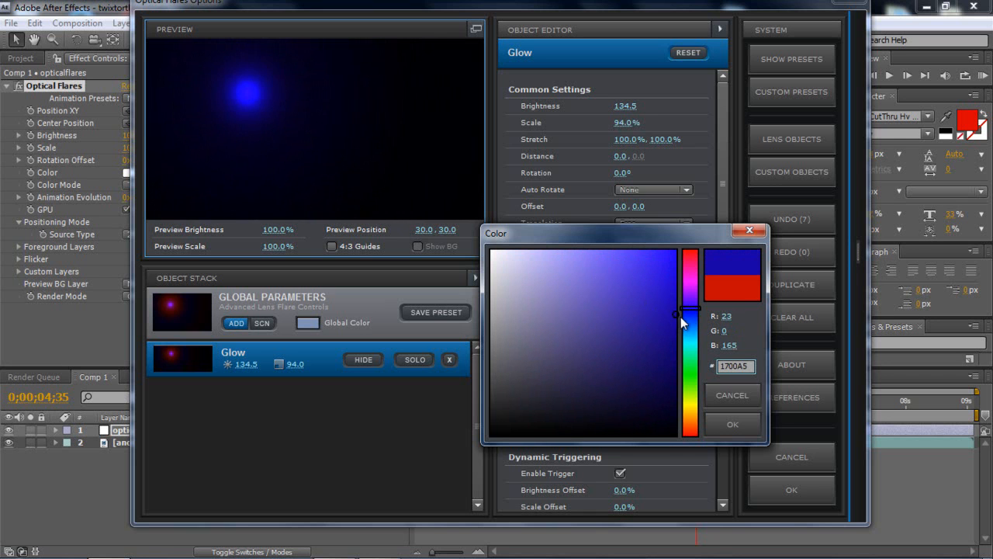
left_click(732, 424)
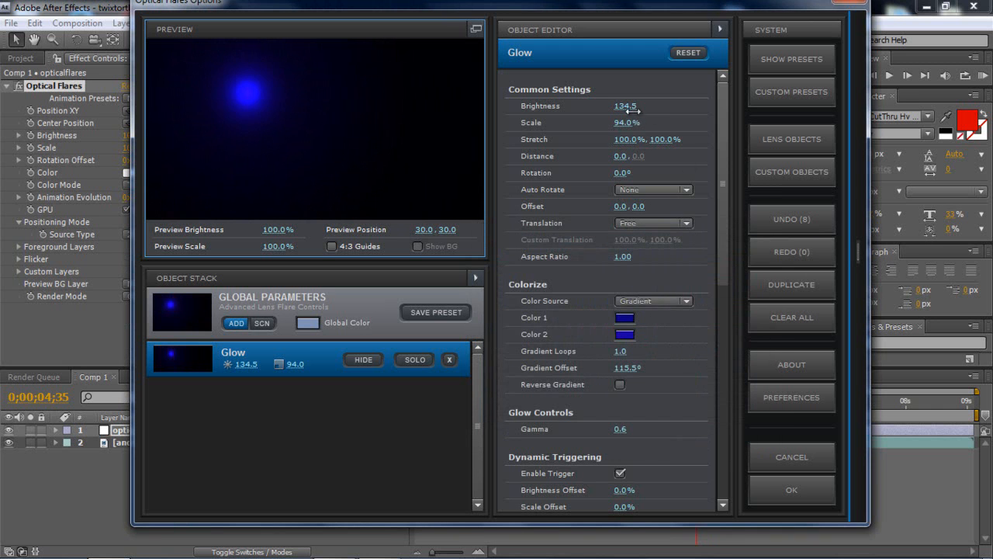
left_click_drag(625, 106, 574, 106)
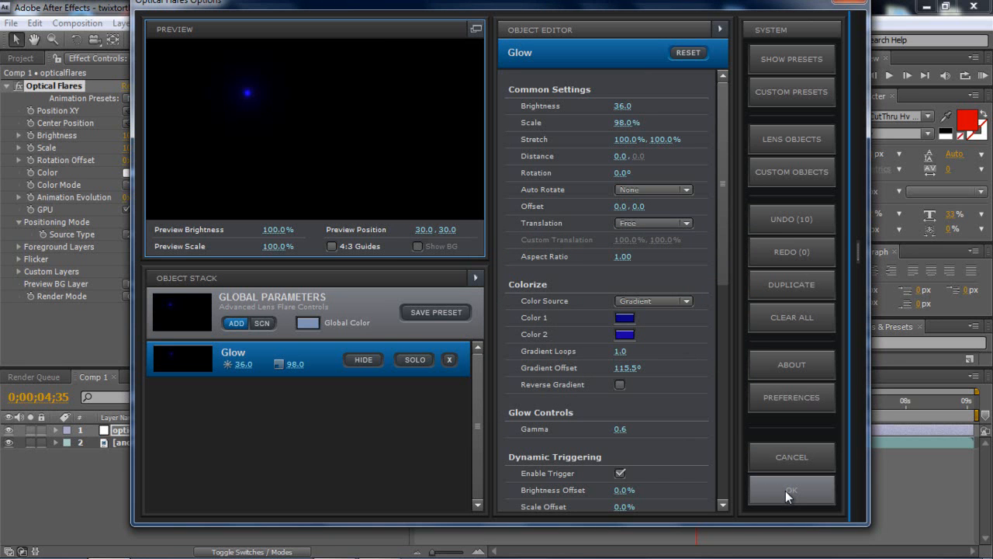
left_click(791, 489)
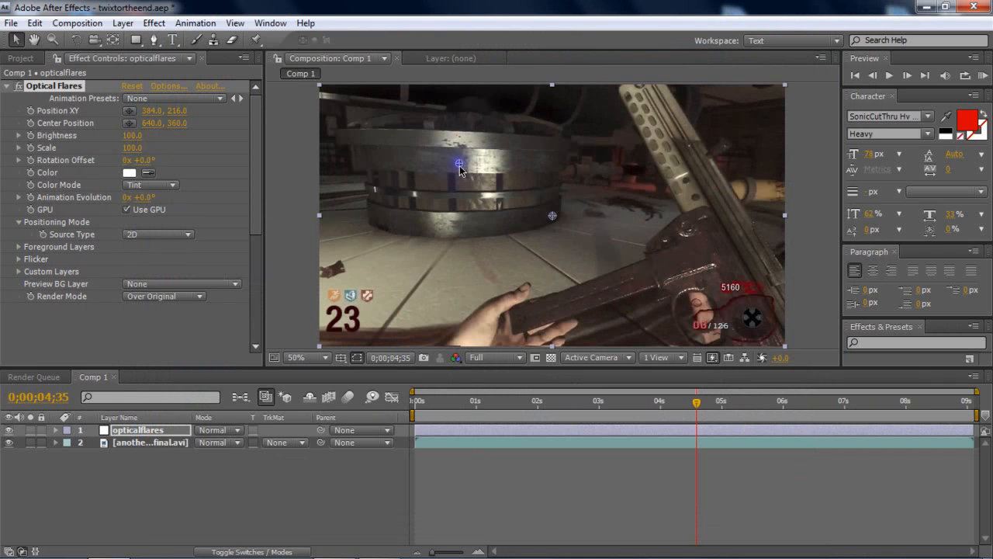
Move the flare position from the metal drum onto the gun at 776, 448
left_click_drag(459, 163, 470, 171)
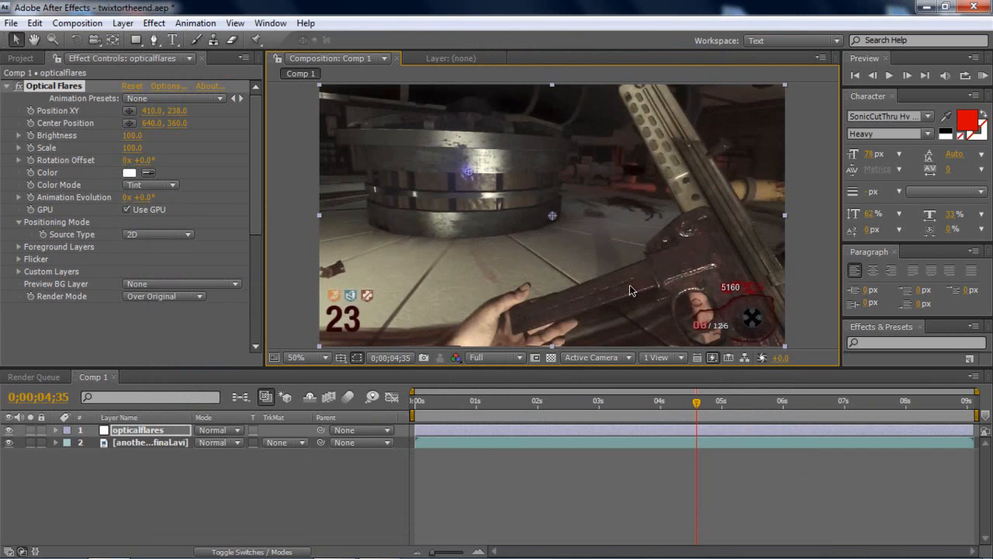
mouse_move(474, 174)
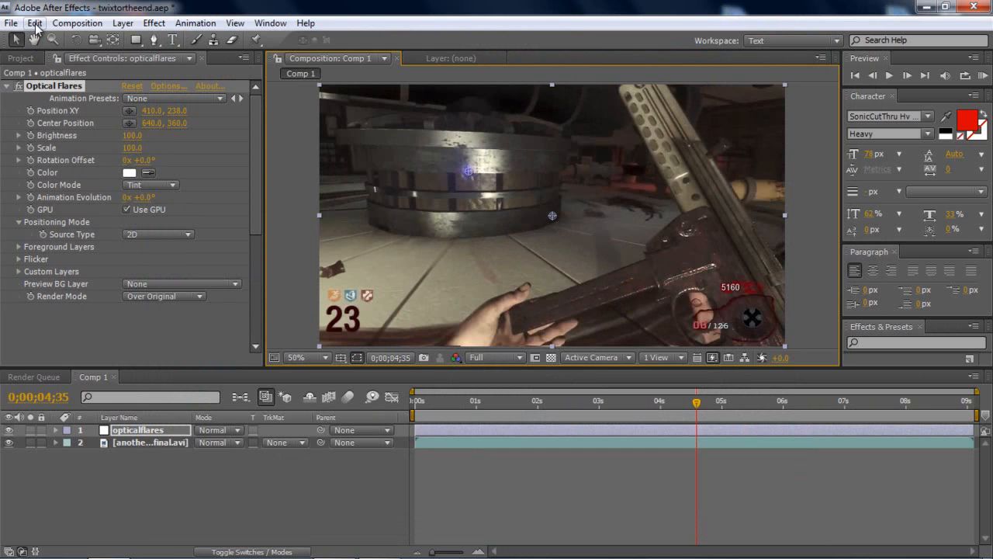
left_click_drag(469, 171, 457, 163)
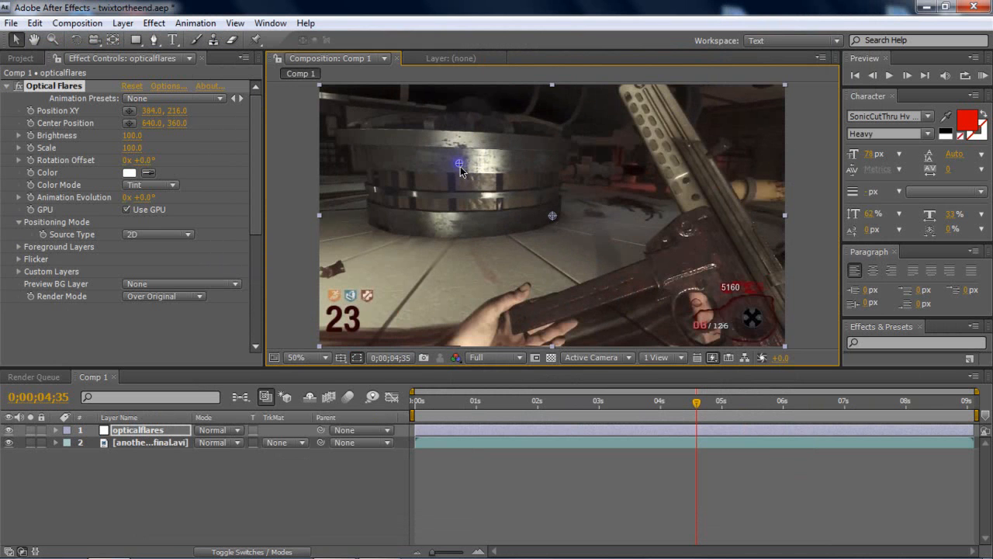
left_click_drag(458, 163, 549, 227)
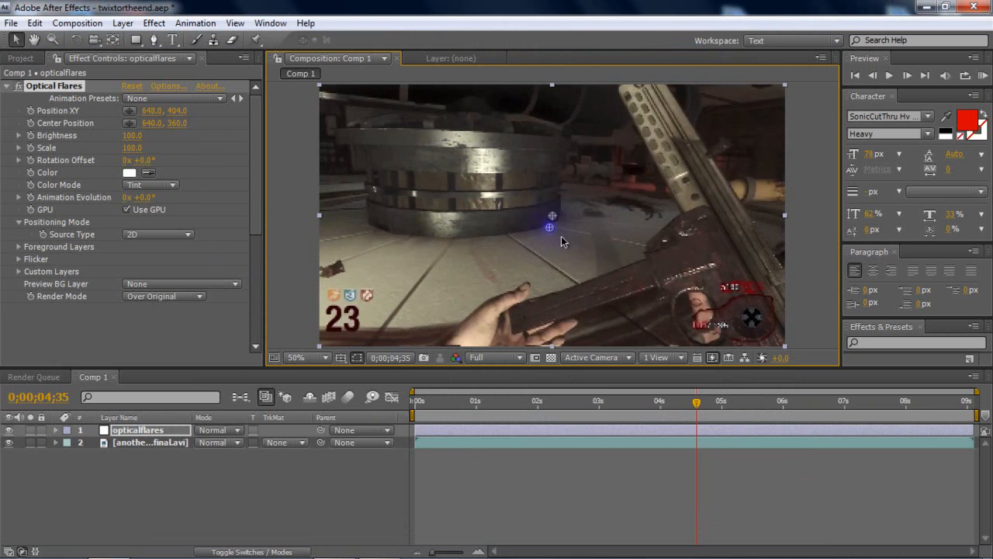
left_click_drag(549, 227, 602, 247)
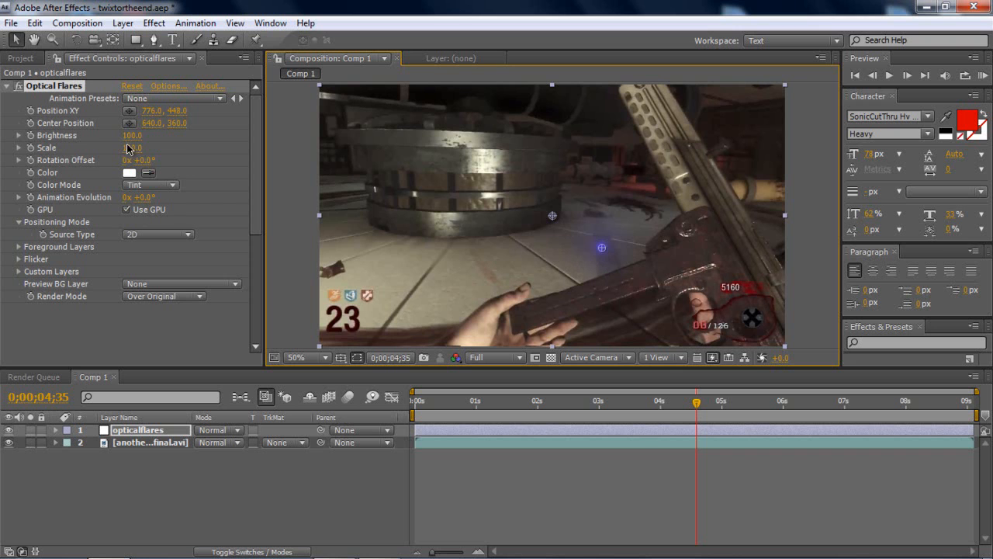
Set Optical Flares Brightness to 270 and Scale to 110
left_click_drag(132, 135, 142, 135)
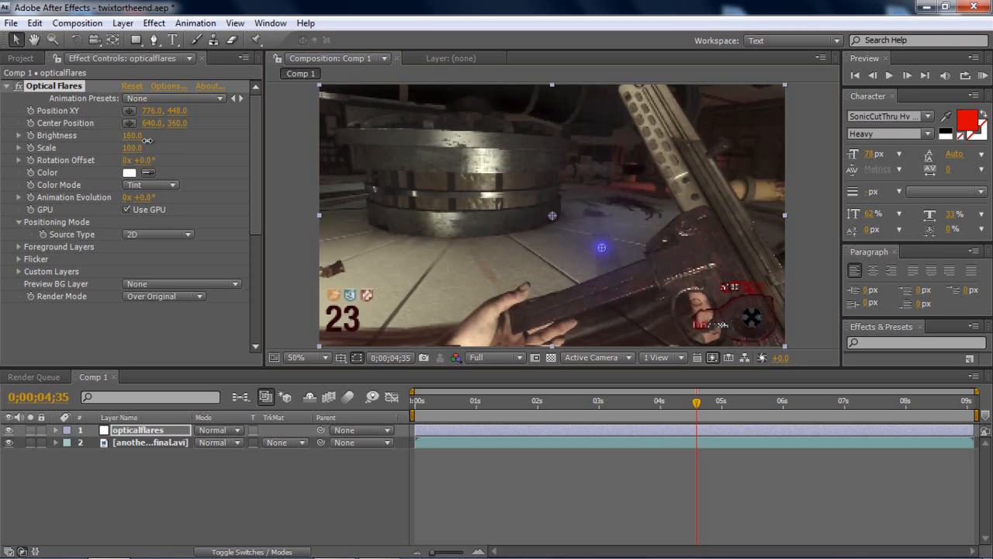
left_click_drag(132, 135, 155, 135)
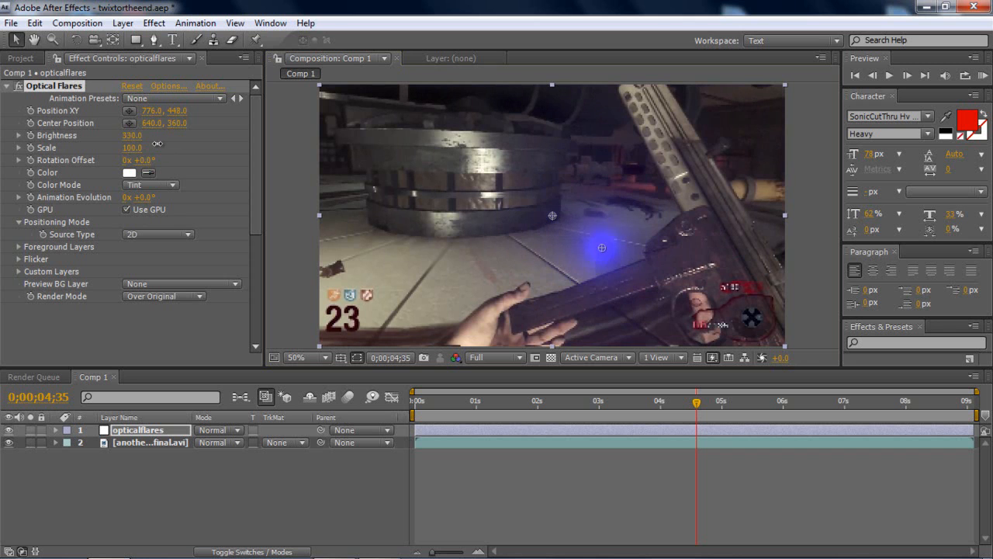
left_click_drag(132, 135, 132, 135)
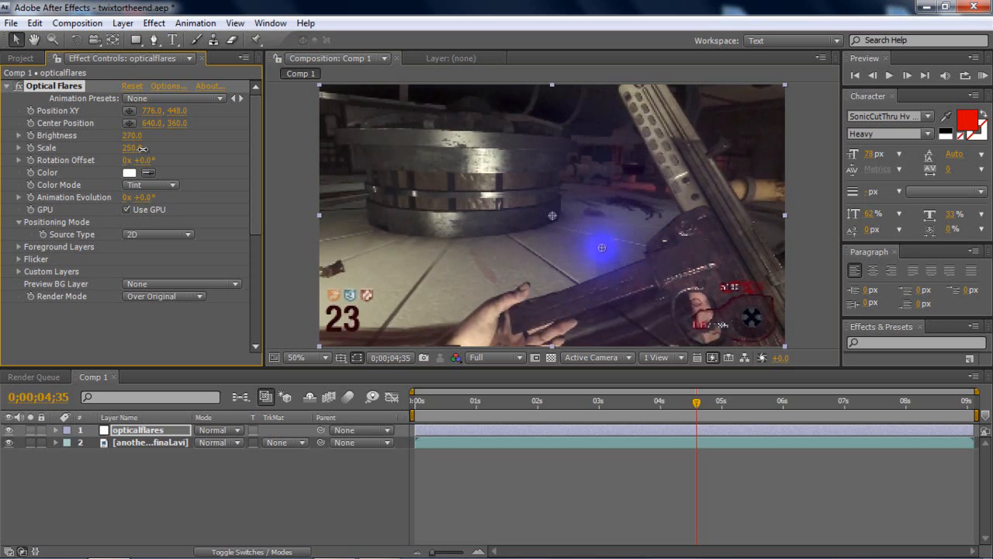
left_click_drag(131, 147, 128, 147)
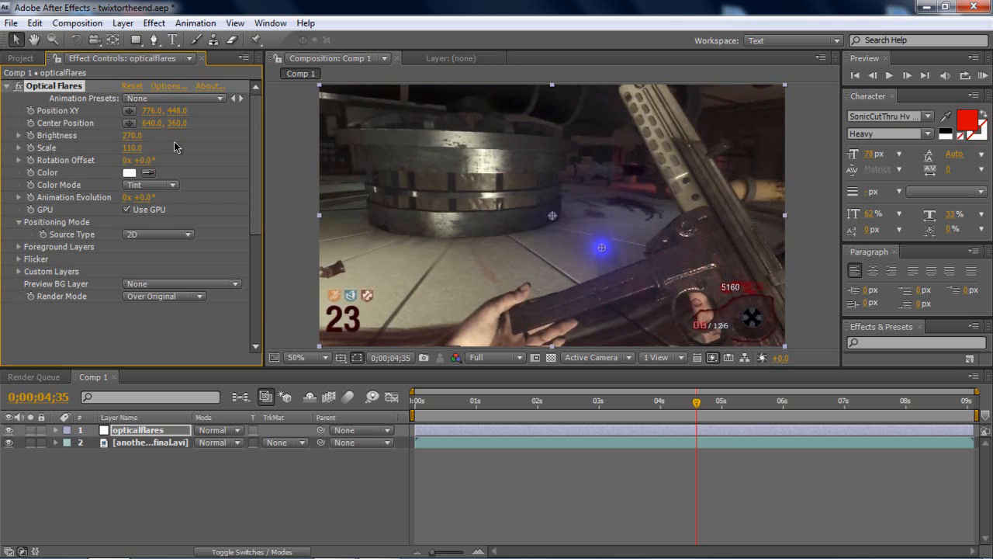
mouse_move(566, 256)
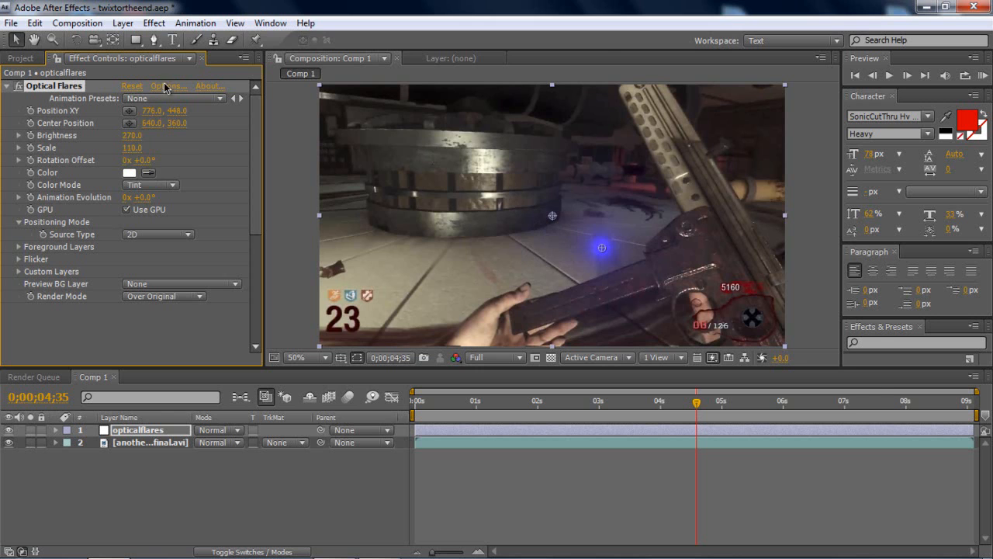
Change the Glow's Color 1 to vivid blue 0B00F7 and close the Optical Flares editor
left_click(166, 86)
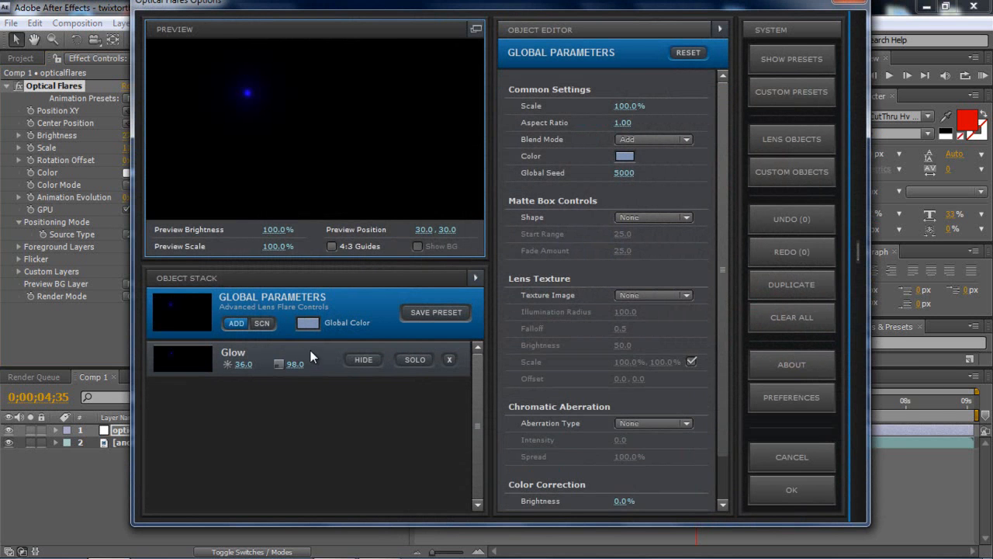
left_click(232, 357)
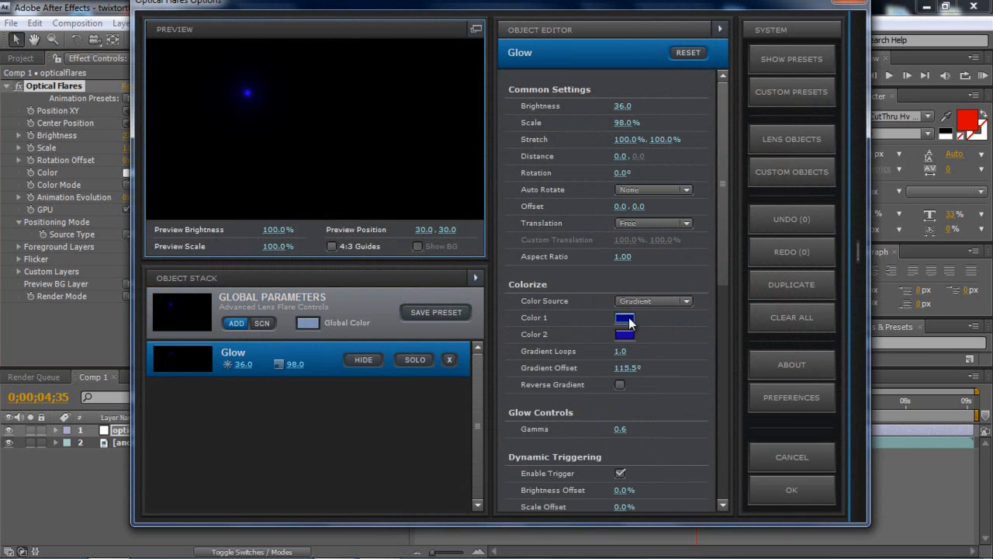
left_click(625, 317)
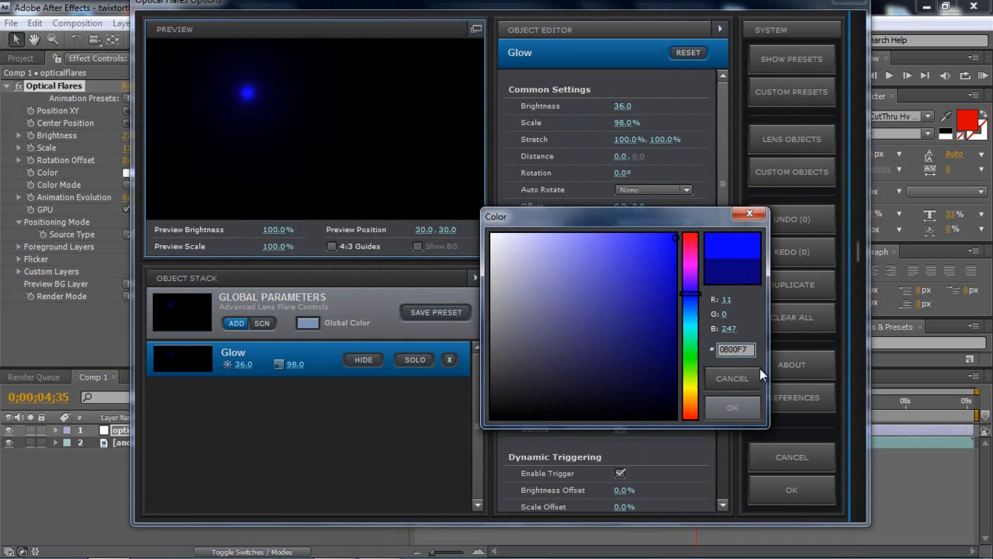
left_click(733, 407)
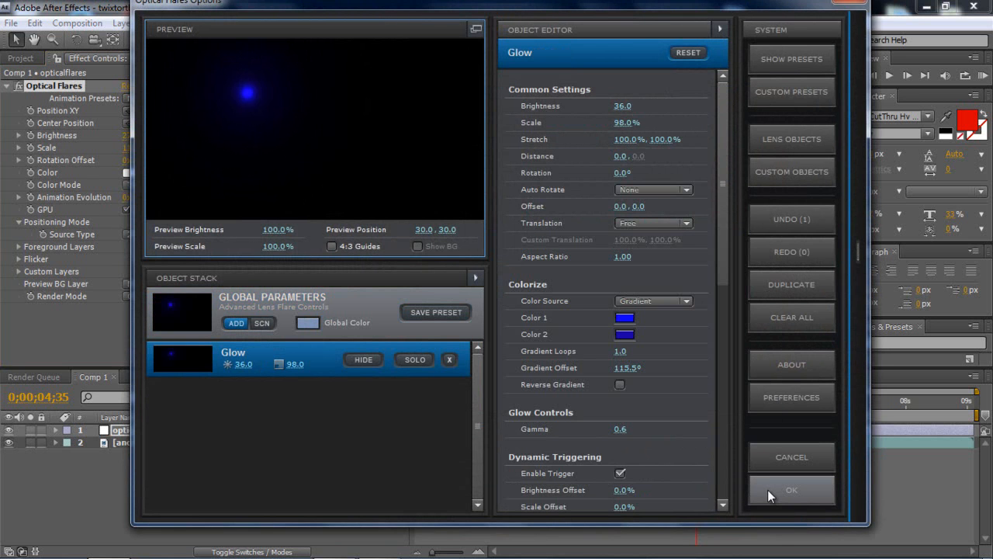
left_click(791, 490)
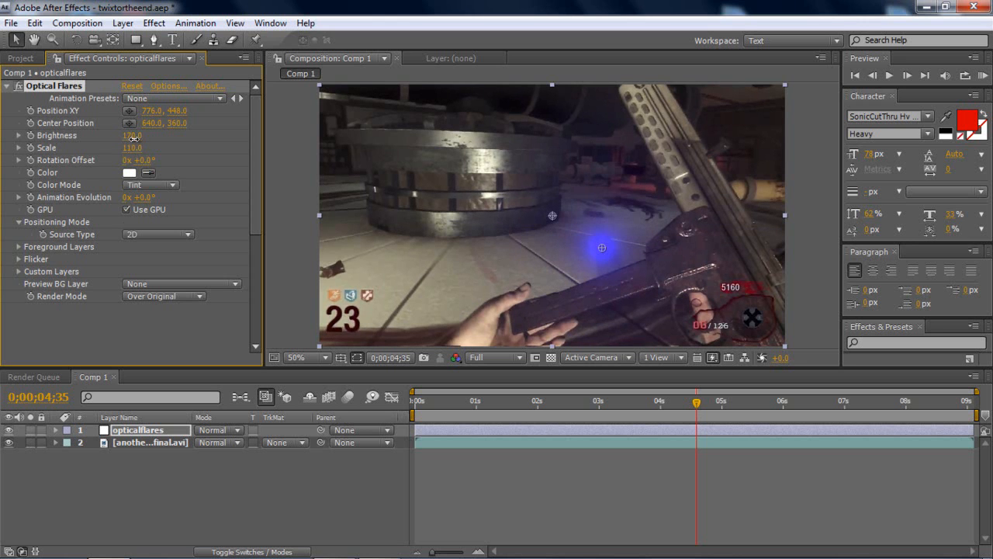
Lower Optical Flares Brightness to 140 and Scale to 70 in Effect Controls
left_click_drag(132, 135, 135, 135)
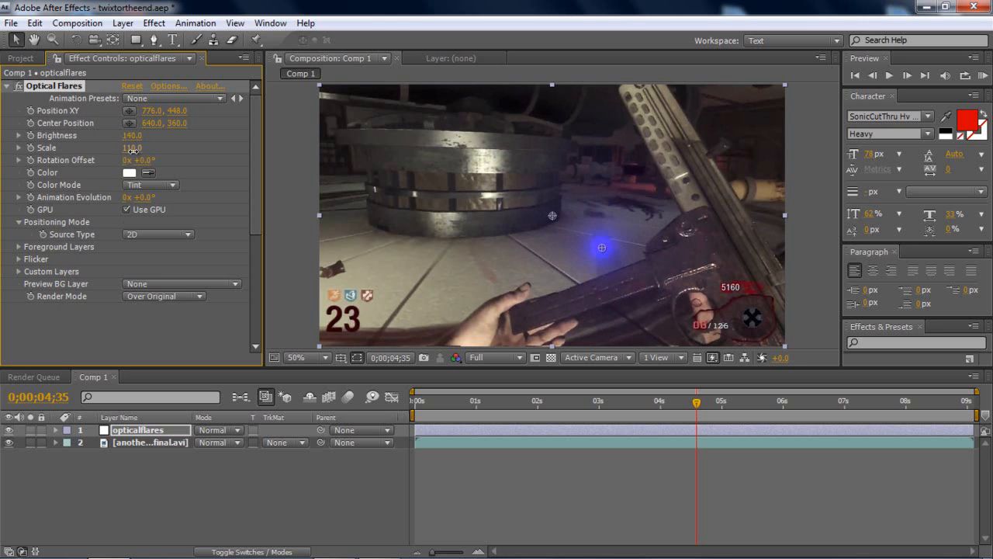
left_click_drag(132, 148, 132, 147)
type("70")
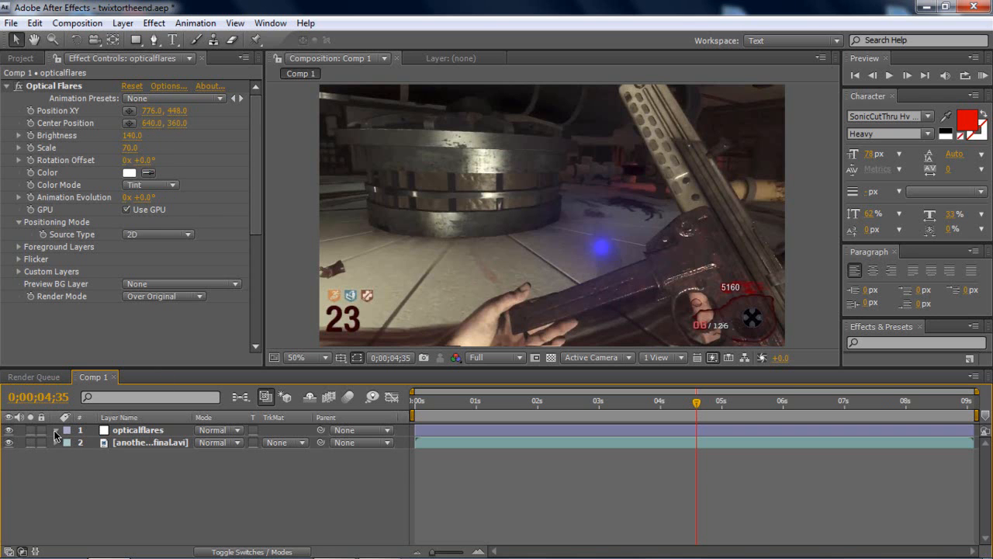
Reveal the opticalflares layer's Optical Flares properties and scrub toward two seconds
left_click(56, 430)
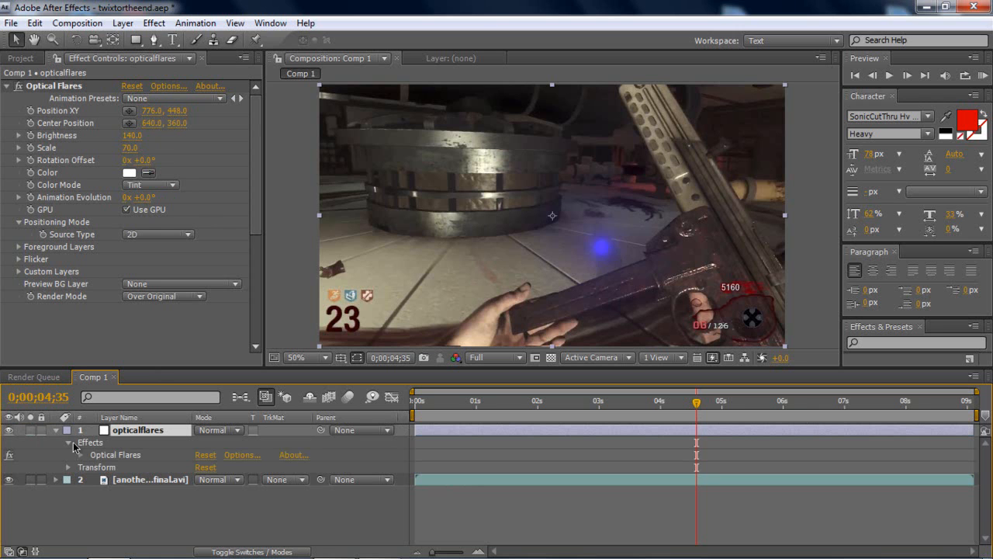
left_click(67, 454)
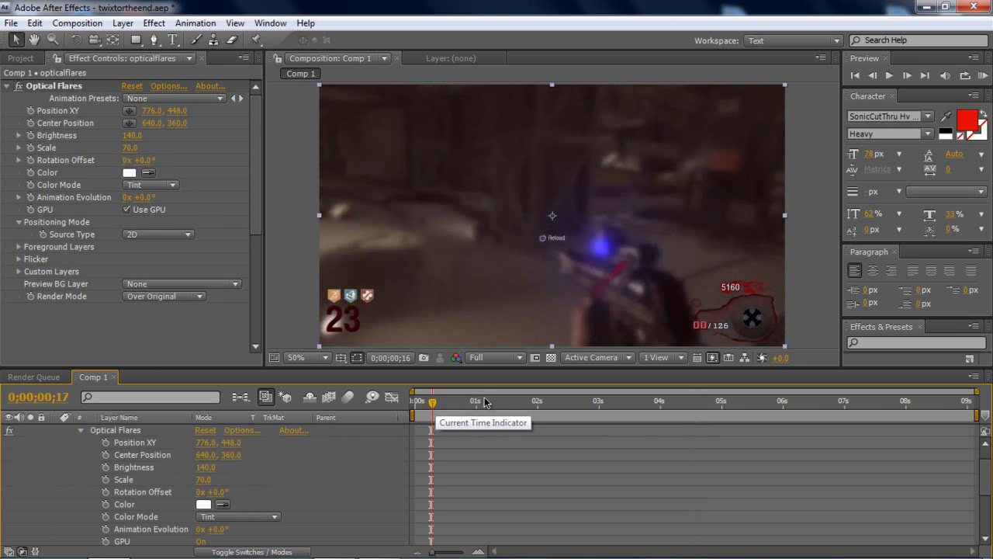
left_click_drag(432, 402, 537, 401)
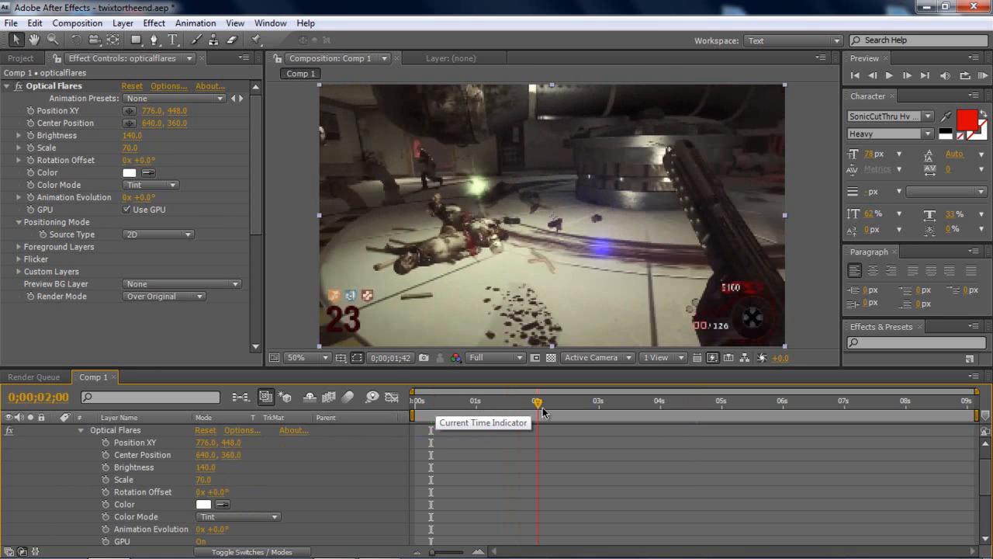
Settle on the frame near 2.5 seconds and move the flare to 1052, 754
left_click_drag(537, 401, 572, 401)
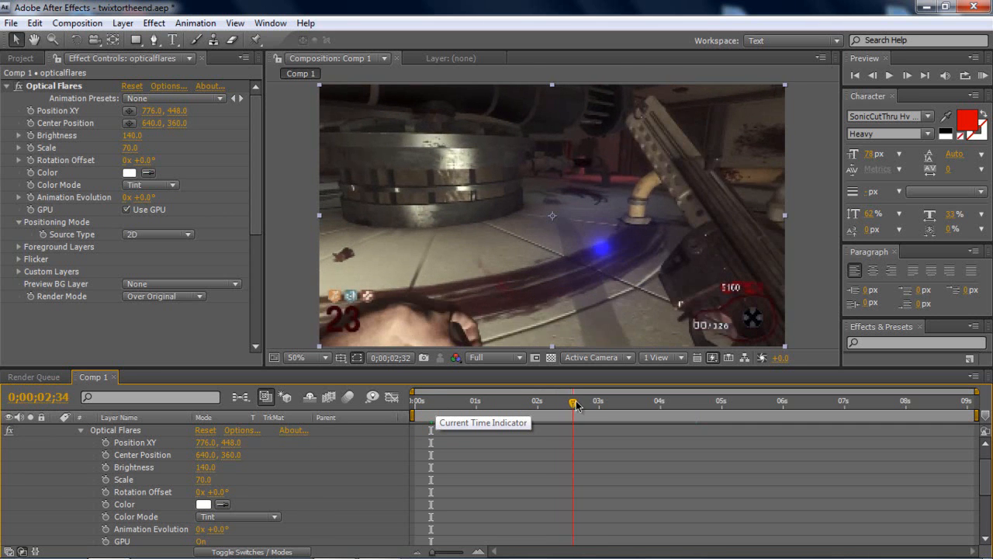
left_click_drag(574, 401, 594, 401)
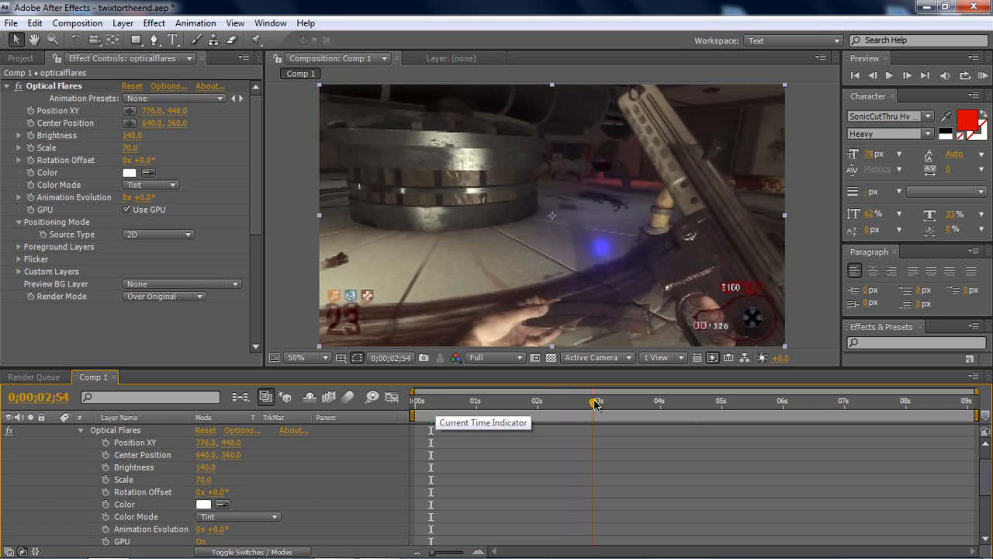
left_click_drag(597, 402, 586, 403)
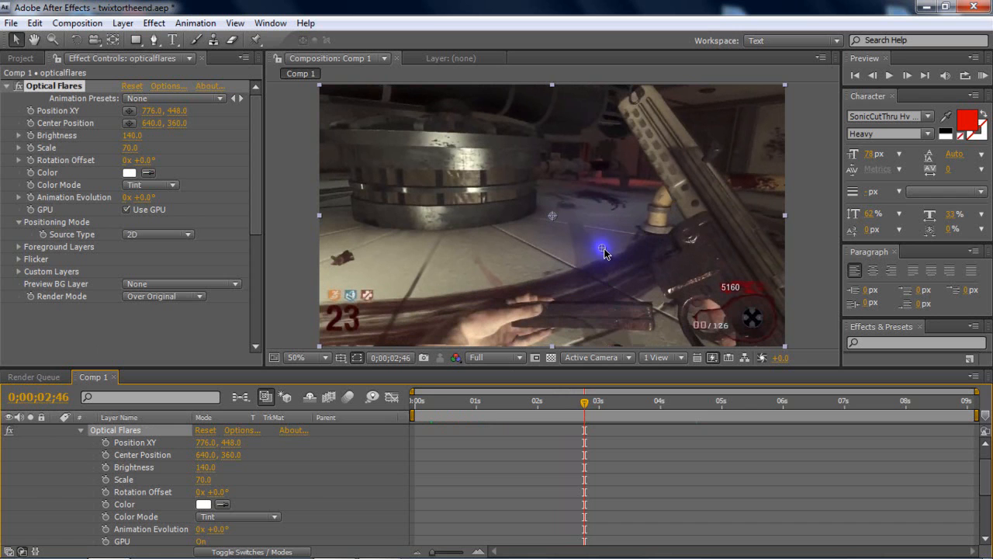
left_click_drag(603, 248, 660, 337)
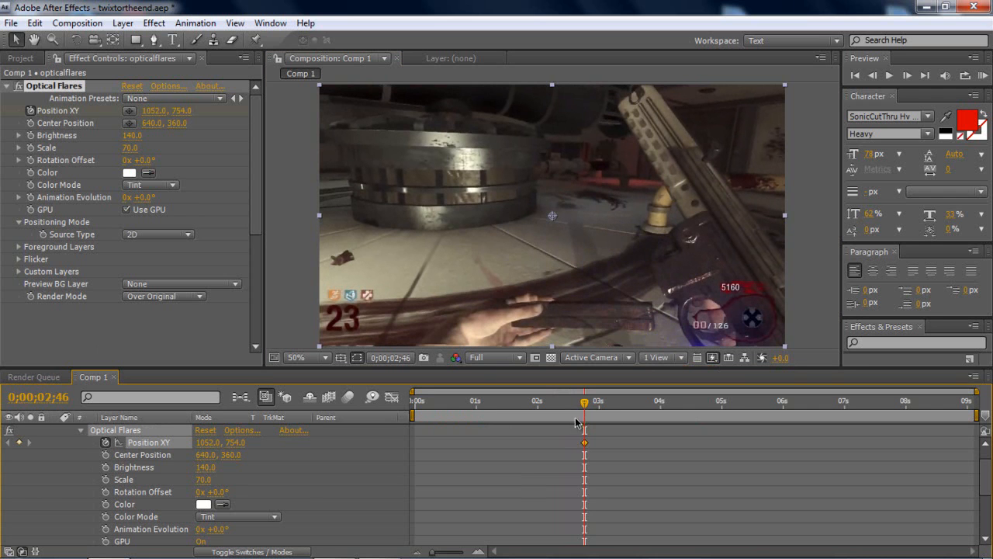
mouse_move(598, 409)
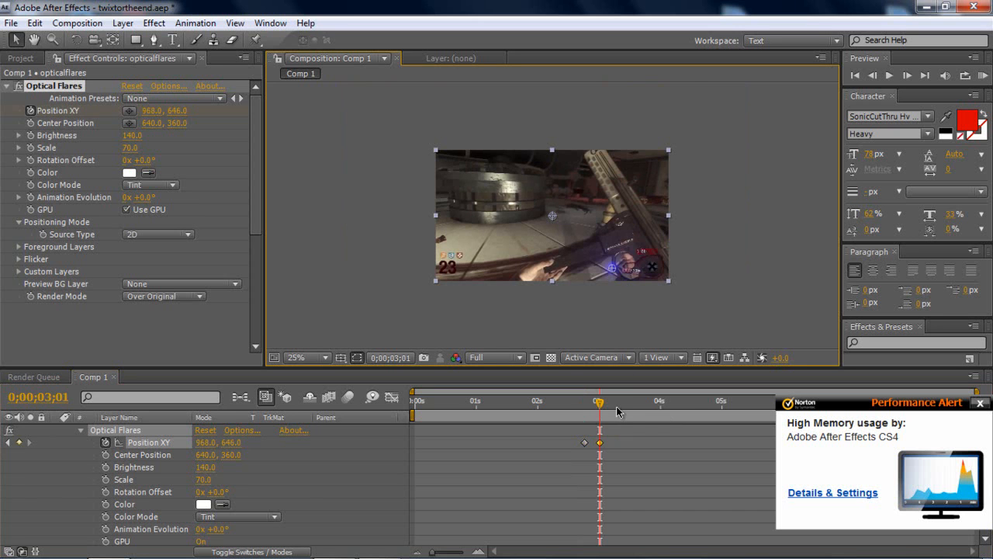
Keyframe the flare position along the gun, from the hand up the barrel
left_click(296, 358)
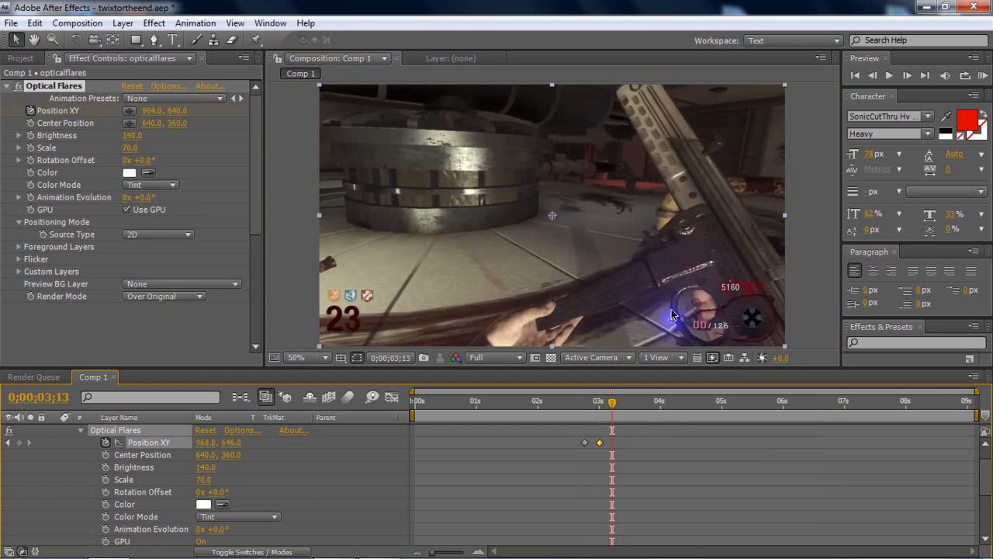
left_click_drag(671, 314, 668, 295)
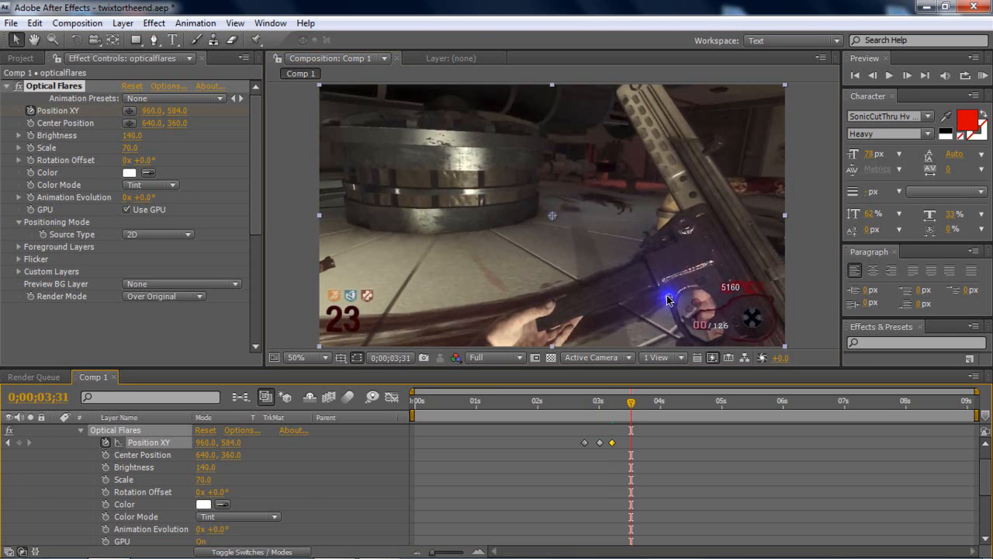
left_click_drag(667, 299, 585, 322)
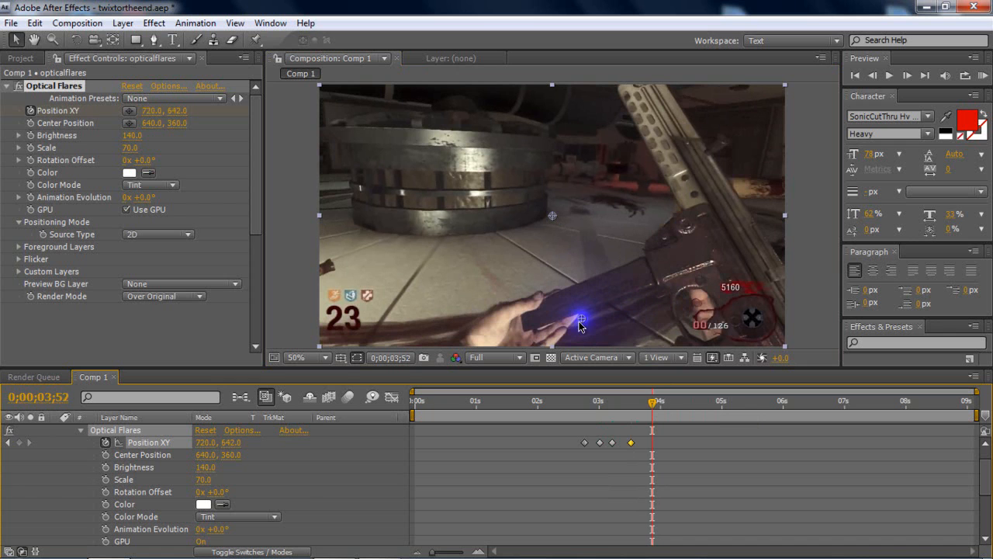
left_click_drag(582, 322, 531, 330)
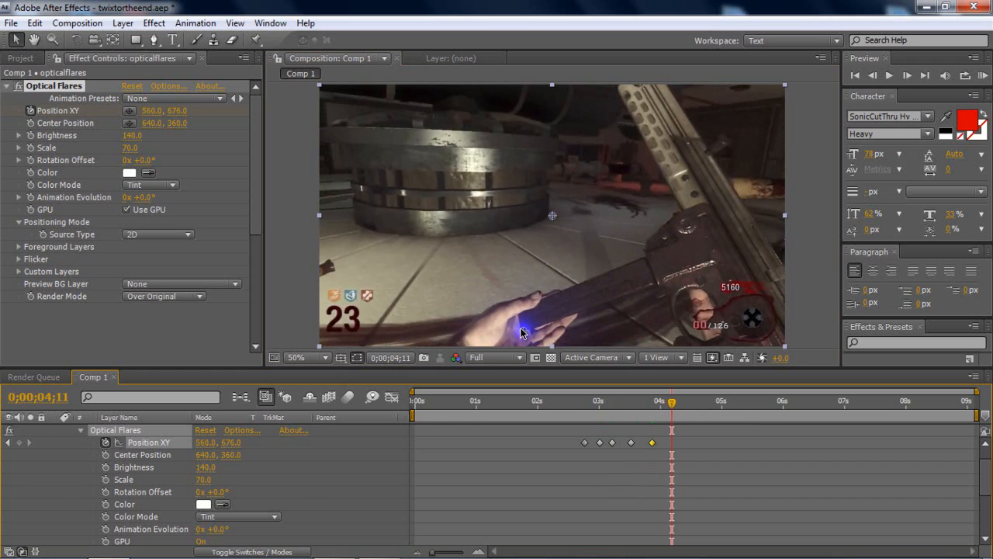
left_click_drag(524, 332, 518, 310)
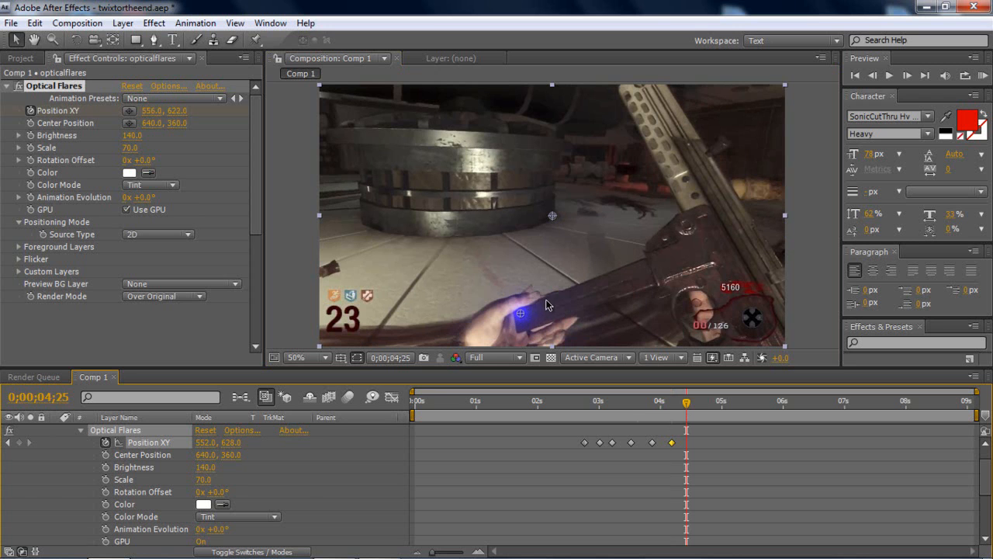
left_click_drag(519, 312, 634, 265)
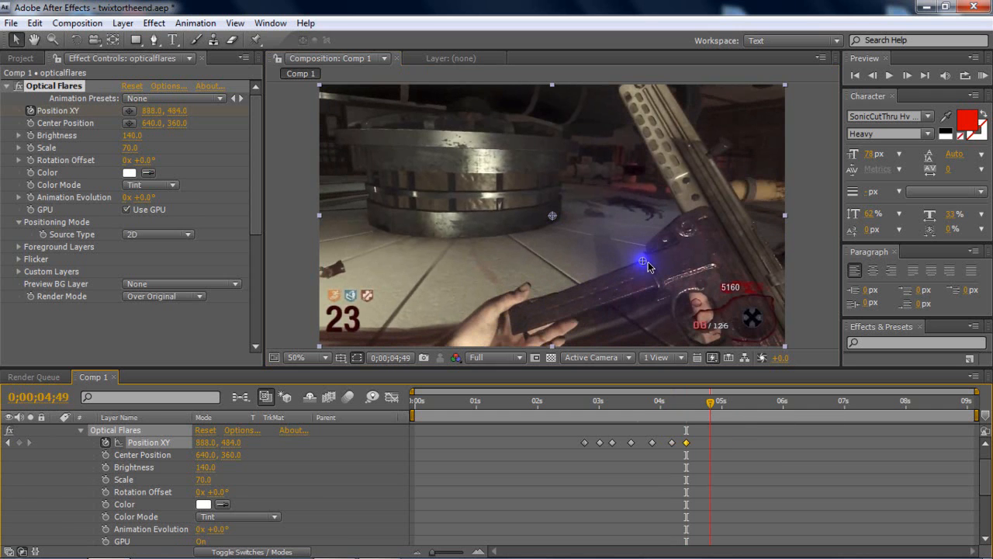
left_click_drag(644, 261, 644, 252)
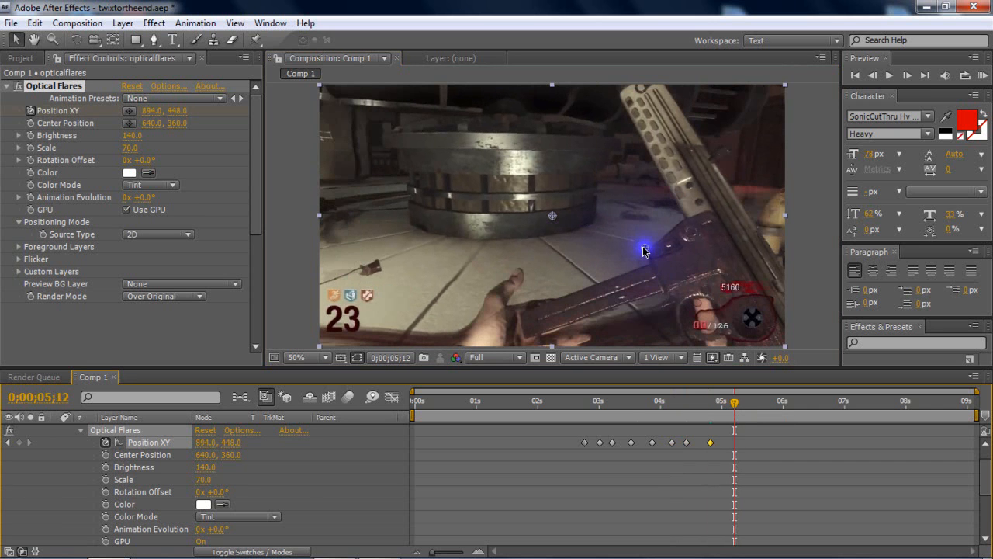
left_click_drag(644, 248, 690, 221)
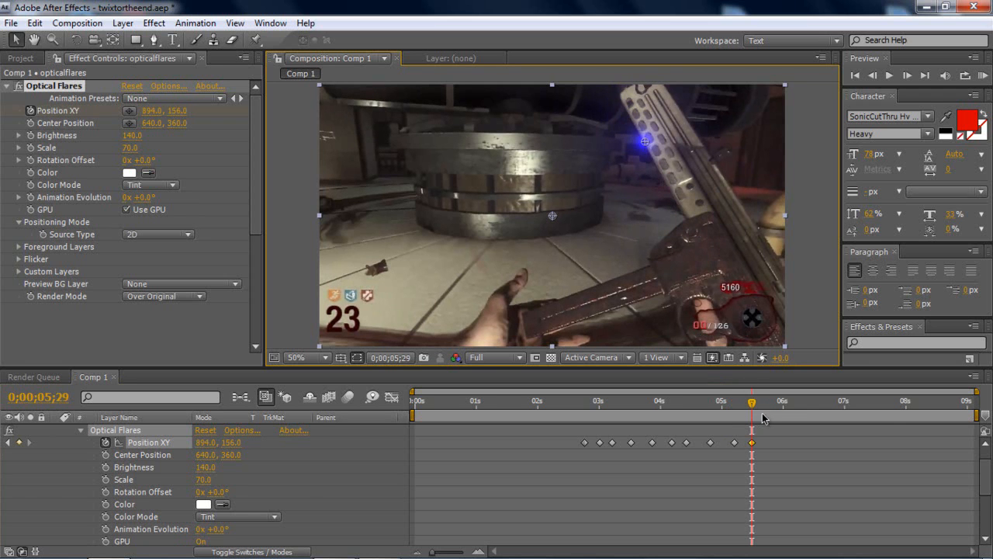
Move the flare to the gun's top, then beyond the frame's top-right edge
left_click(766, 401)
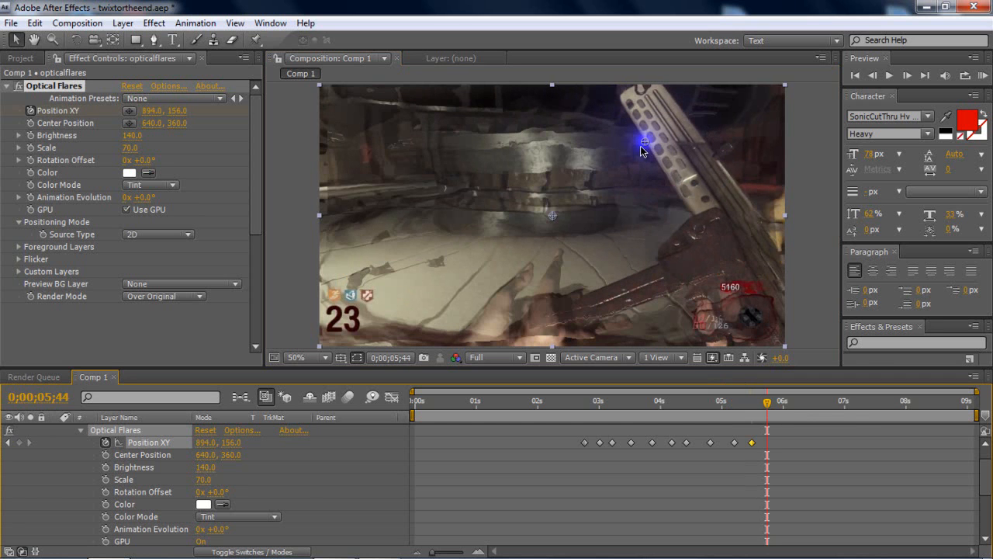
mouse_move(646, 146)
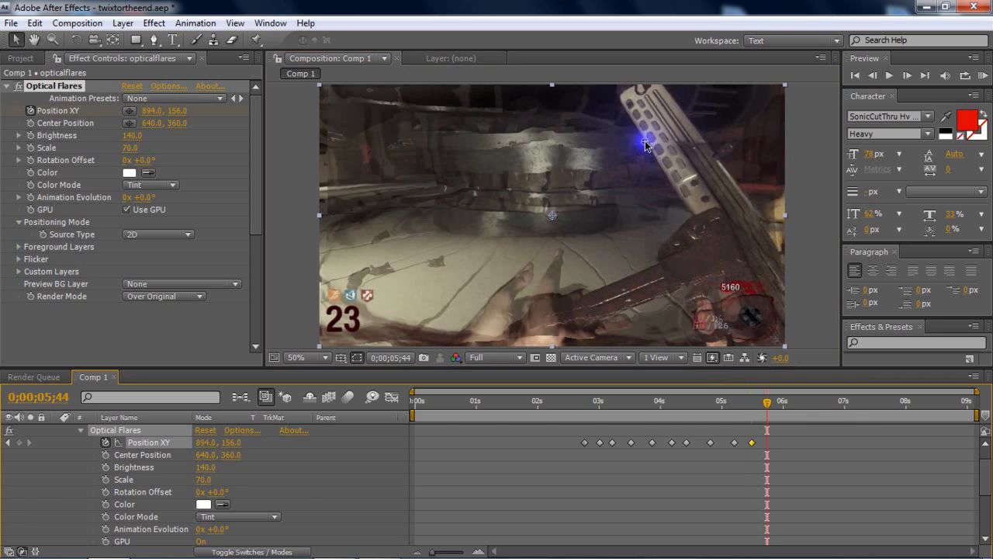
left_click_drag(646, 145, 617, 101)
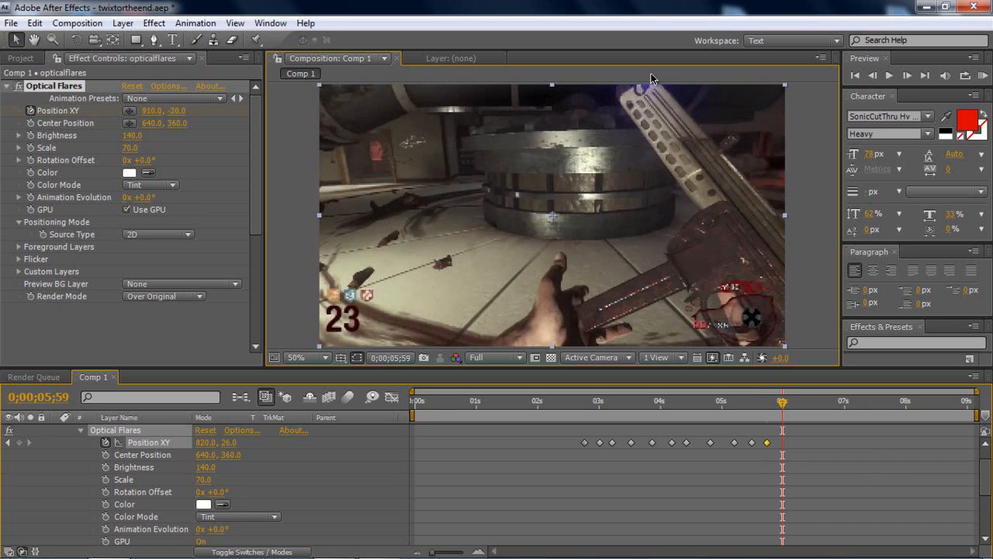
left_click(797, 400)
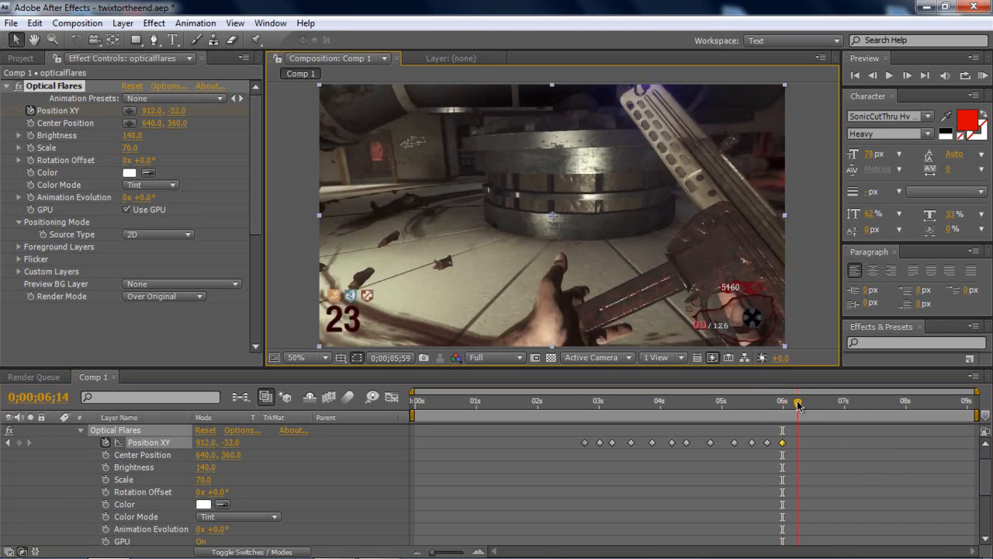
left_click(307, 357)
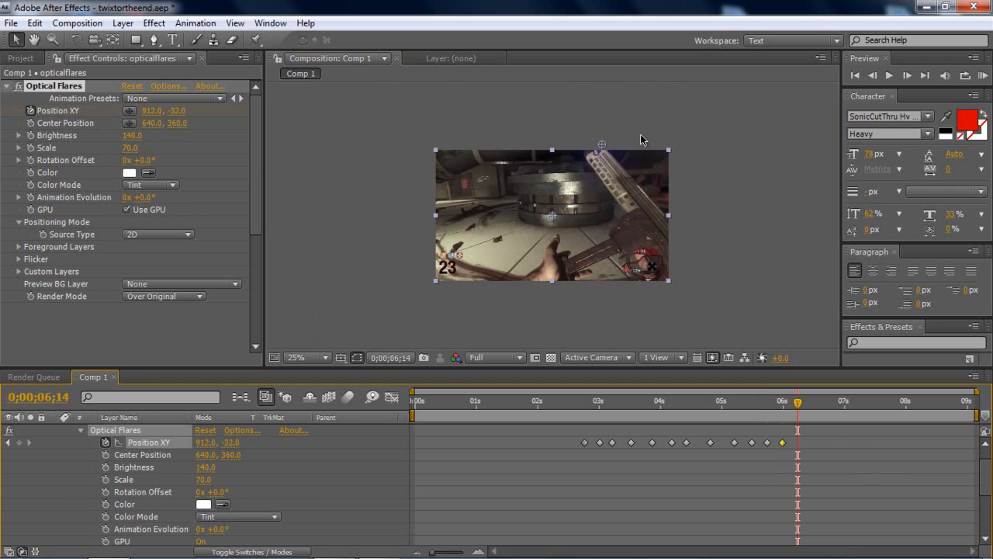
left_click_drag(643, 140, 631, 178)
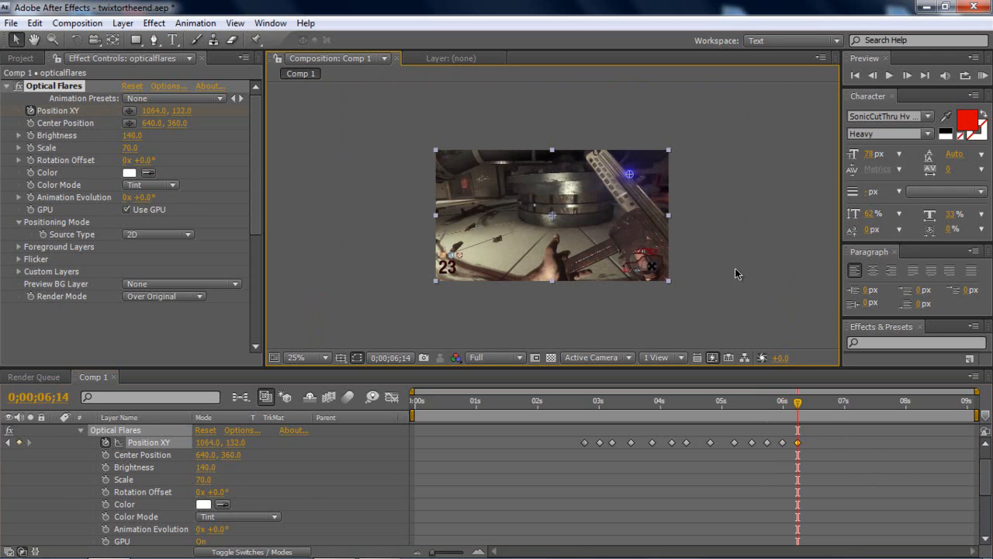
left_click(296, 358)
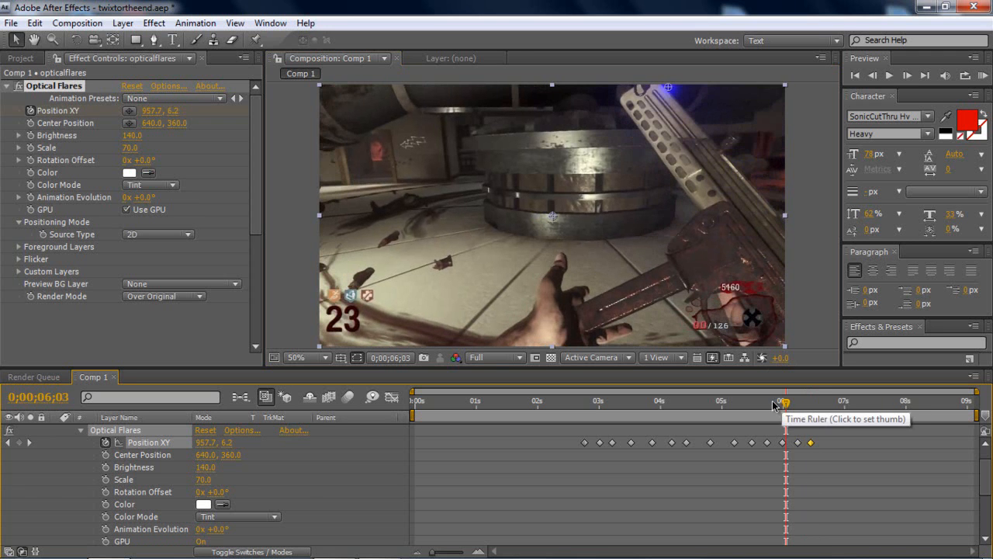
Scrub back to review the flare path and add a Brightness keyframe
left_click_drag(782, 402, 757, 402)
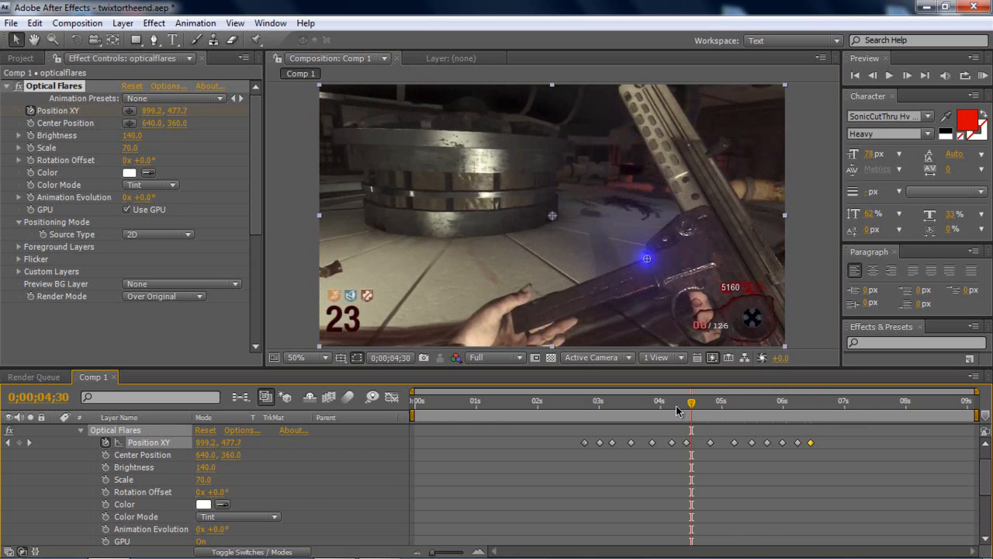
left_click(660, 401)
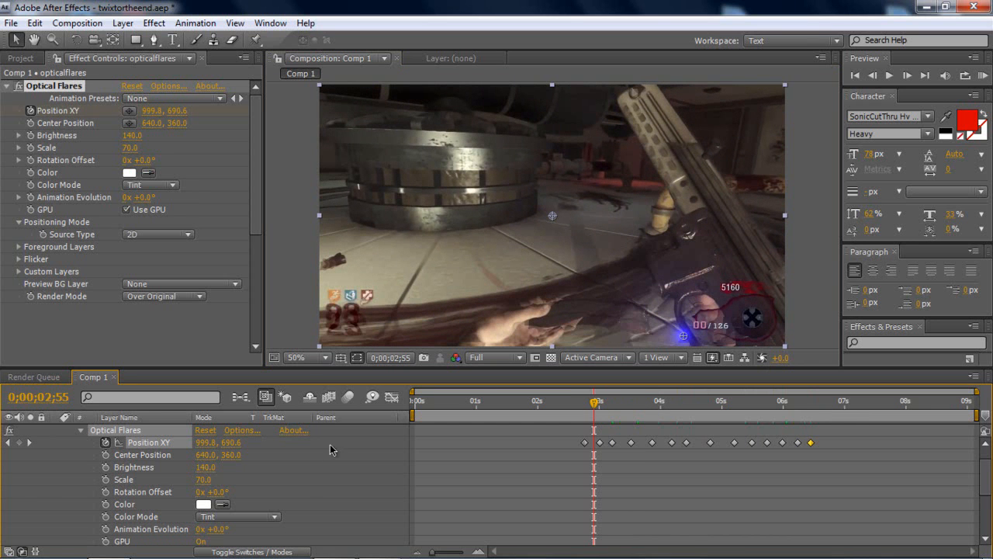
mouse_move(547, 400)
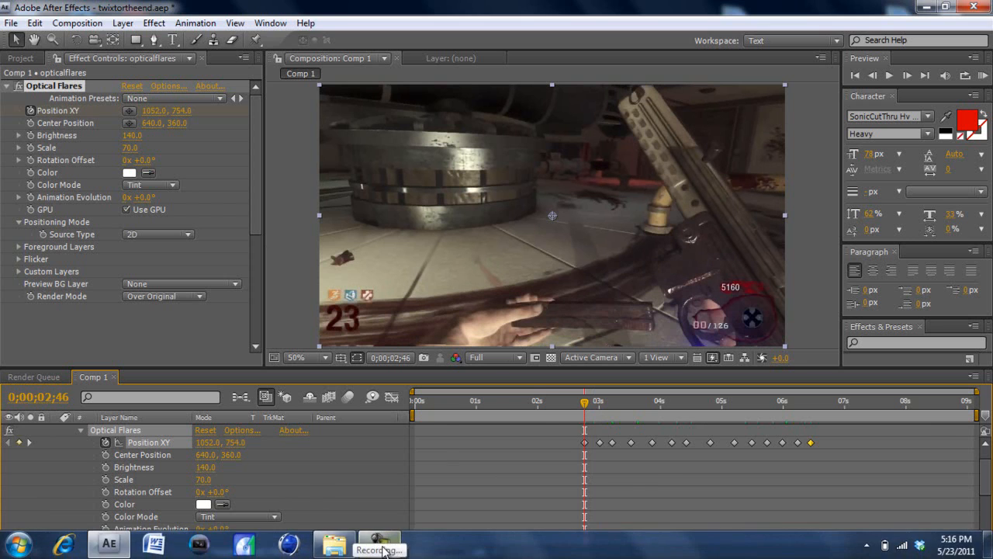
left_click(379, 550)
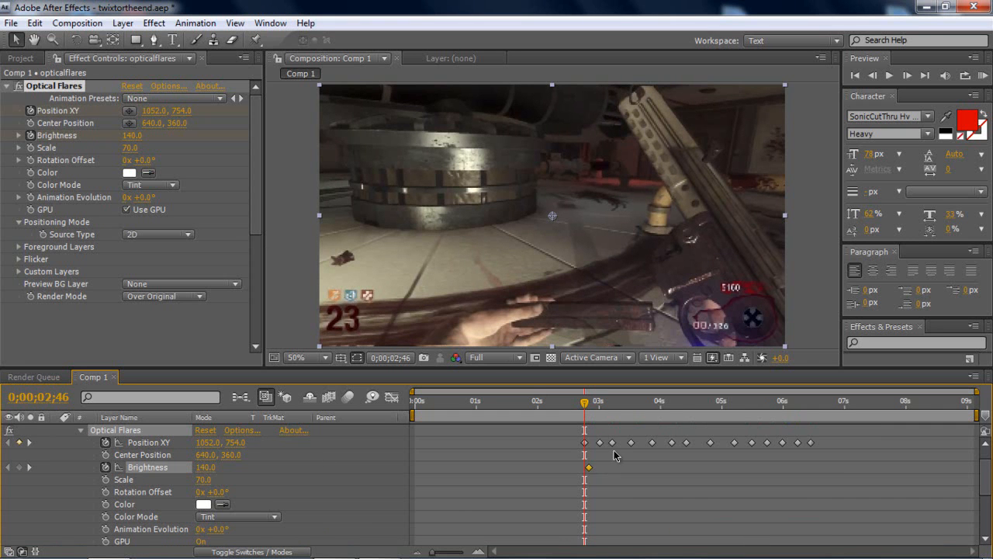
Step forward a few frames at a time, keying Brightness values like 130 and 135
left_click(594, 400)
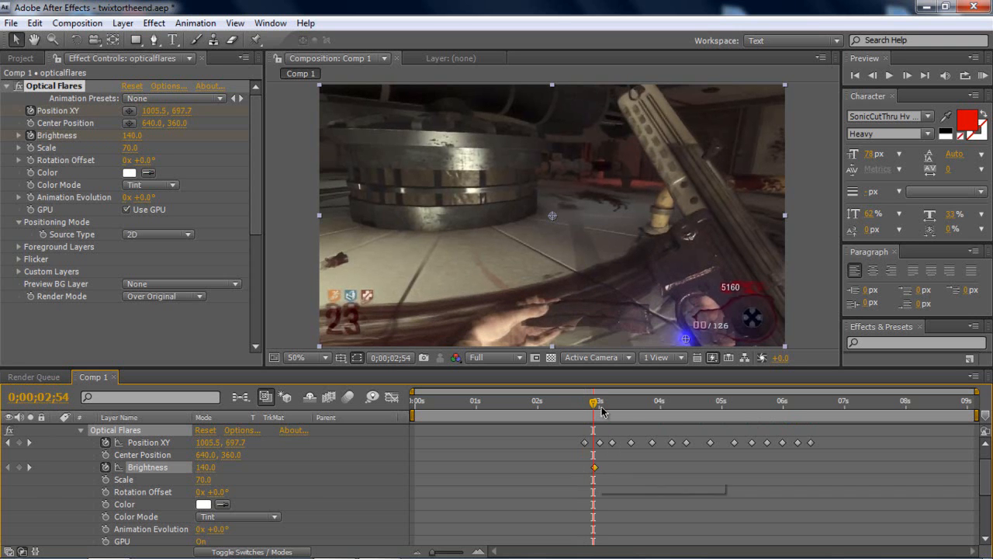
mouse_move(595, 409)
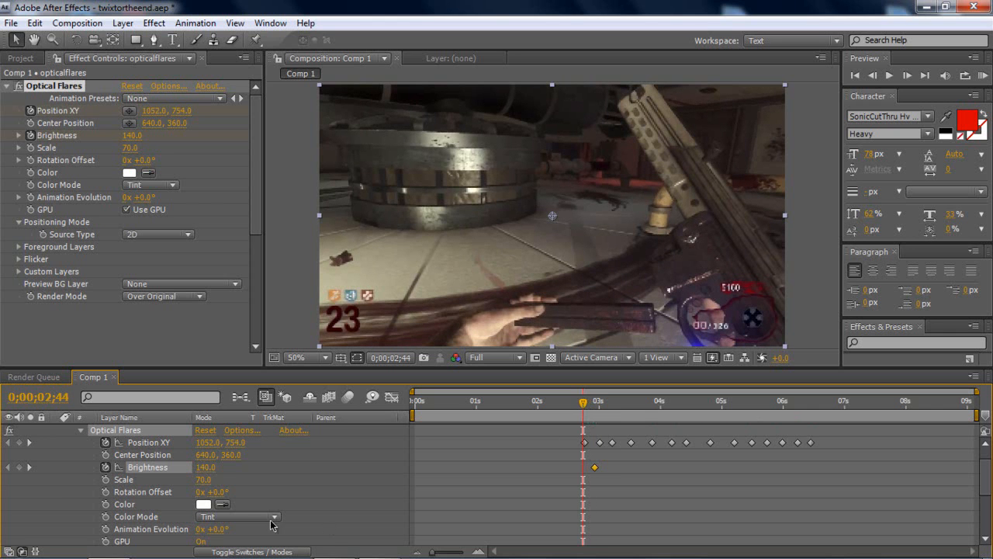
double_click(206, 467)
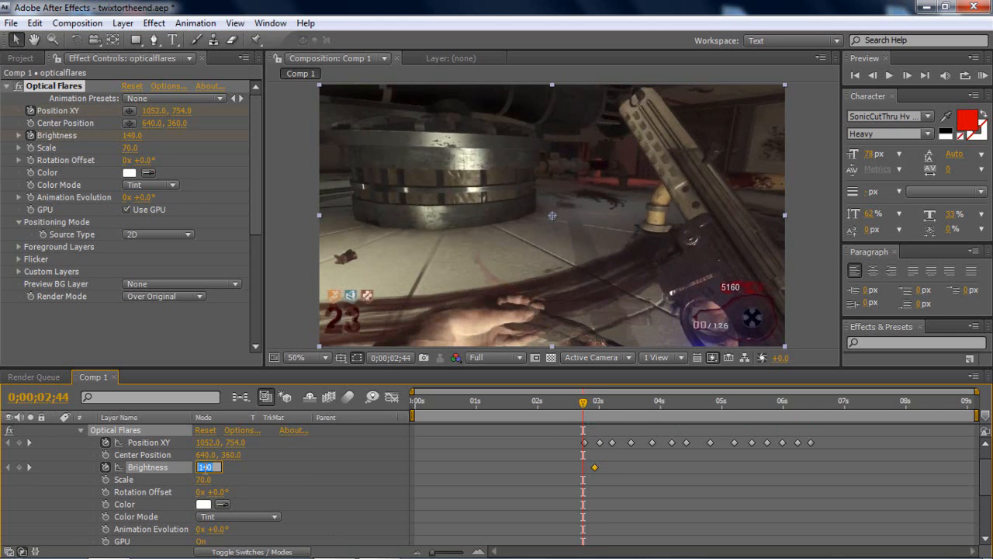
type("0.0")
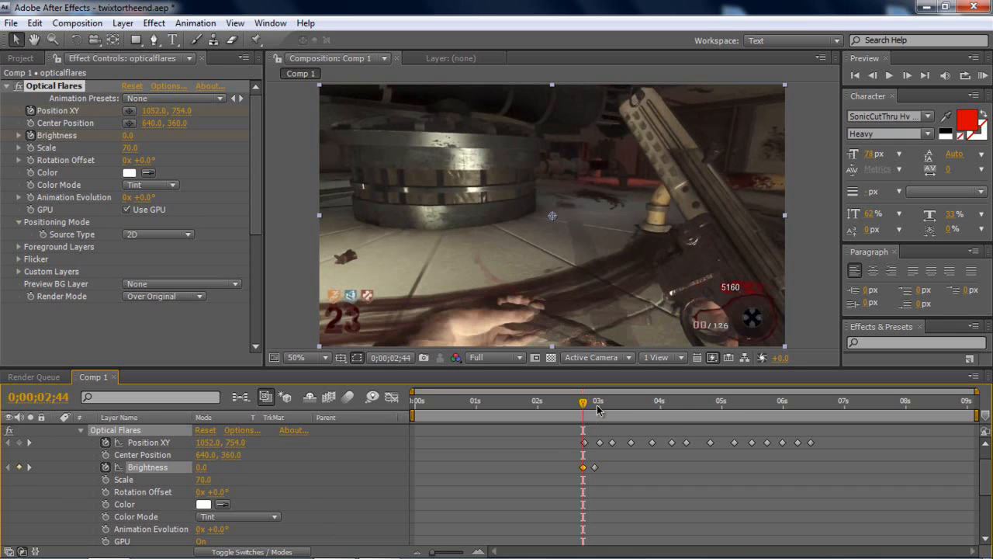
left_click(609, 400)
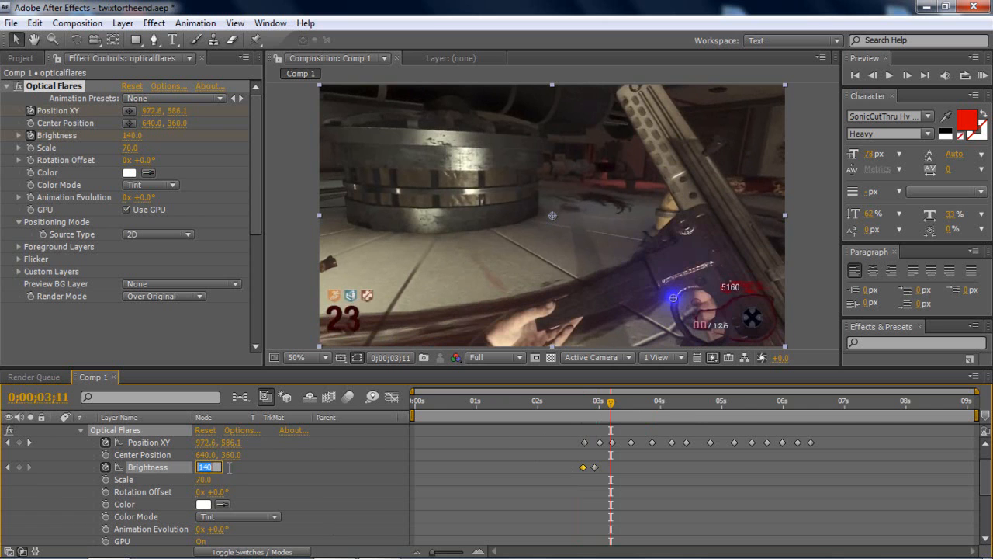
type("130.0")
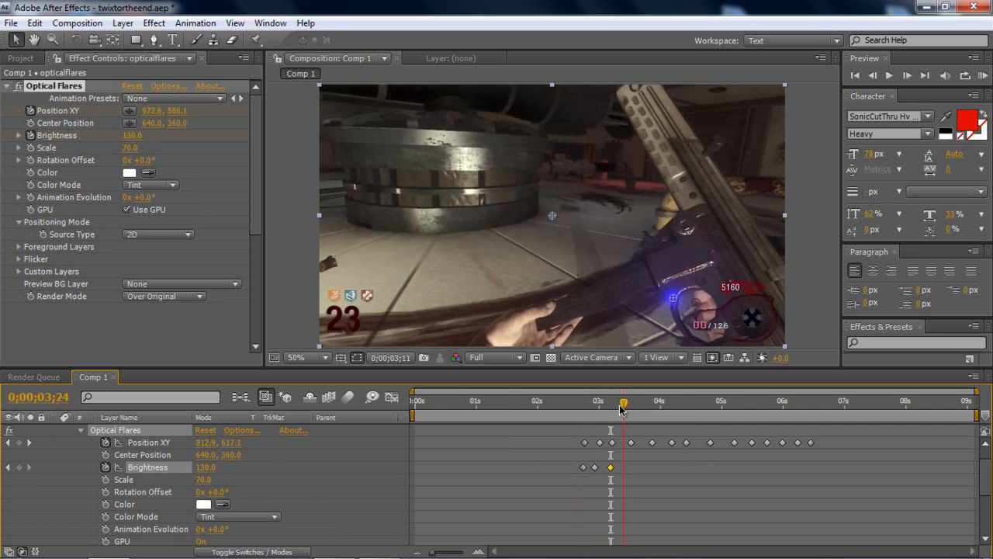
double_click(206, 466)
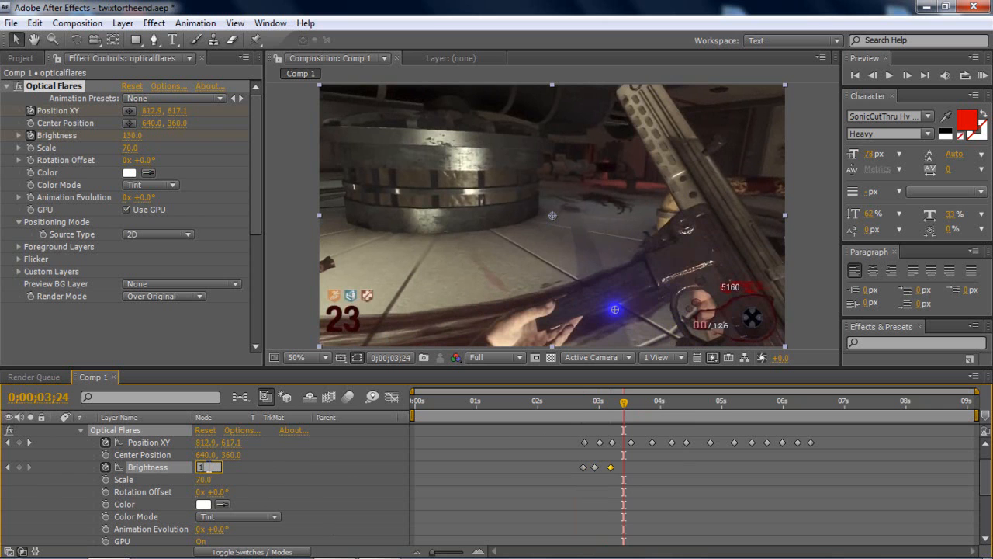
type("135")
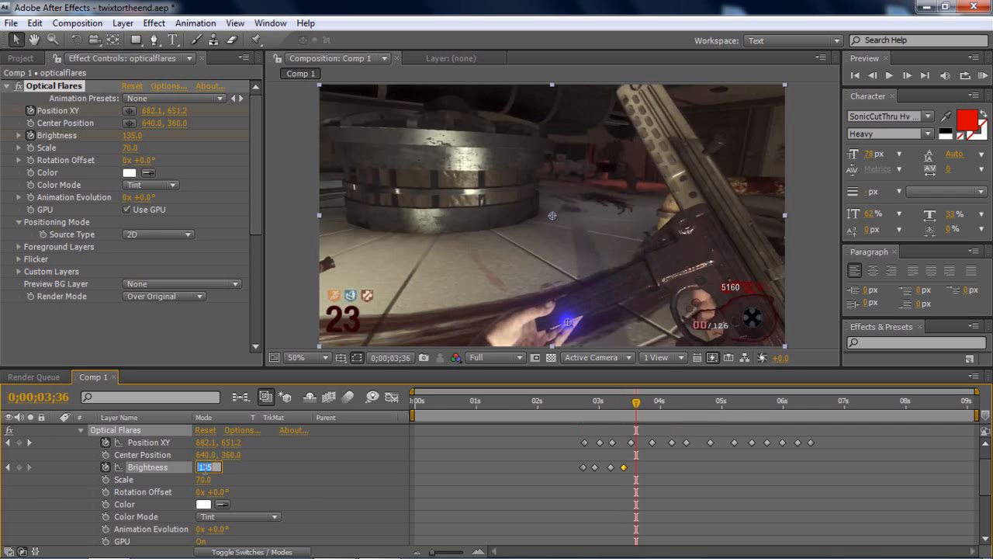
type("126.0")
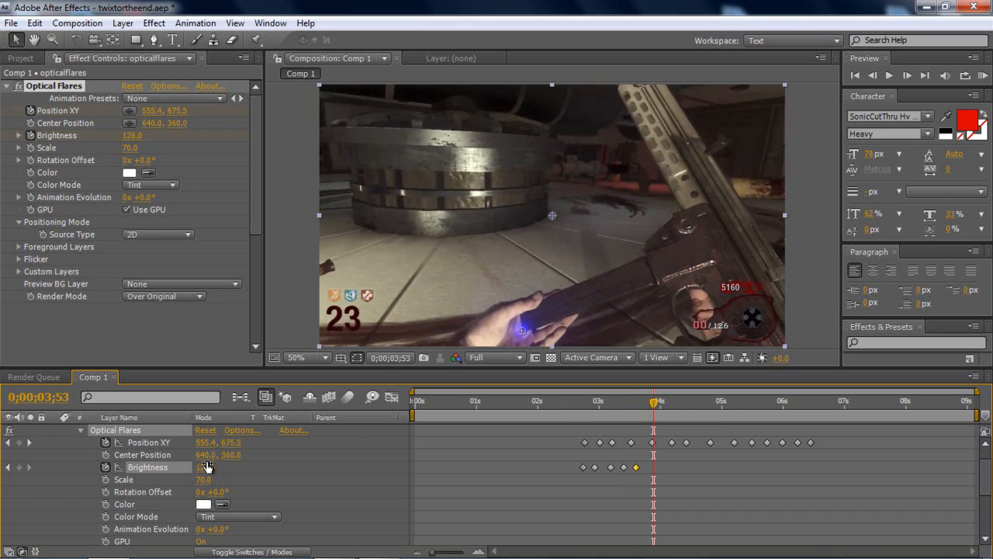
Add more flicker keyframes toward 5 seconds, alternating Brightness between 135 and 100
double_click(208, 466)
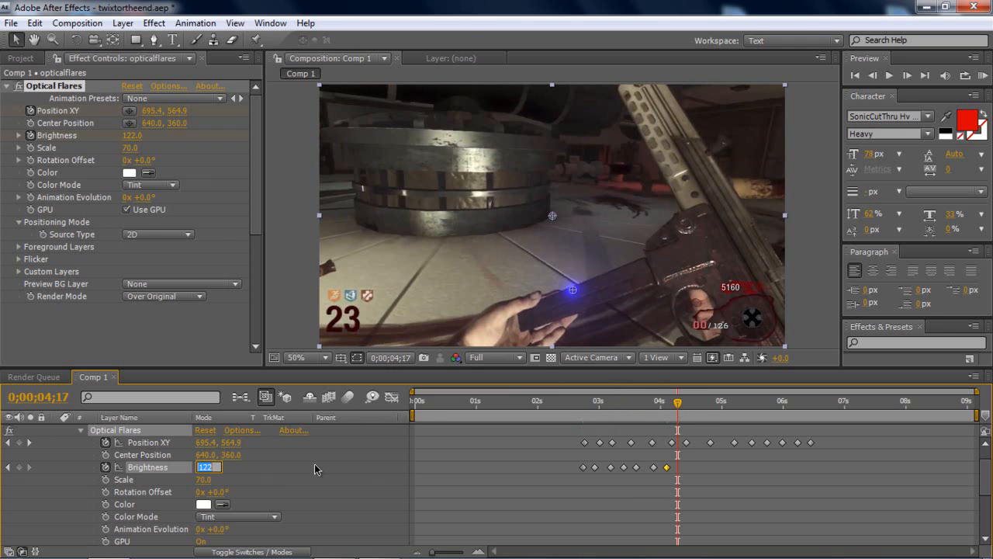
type("135")
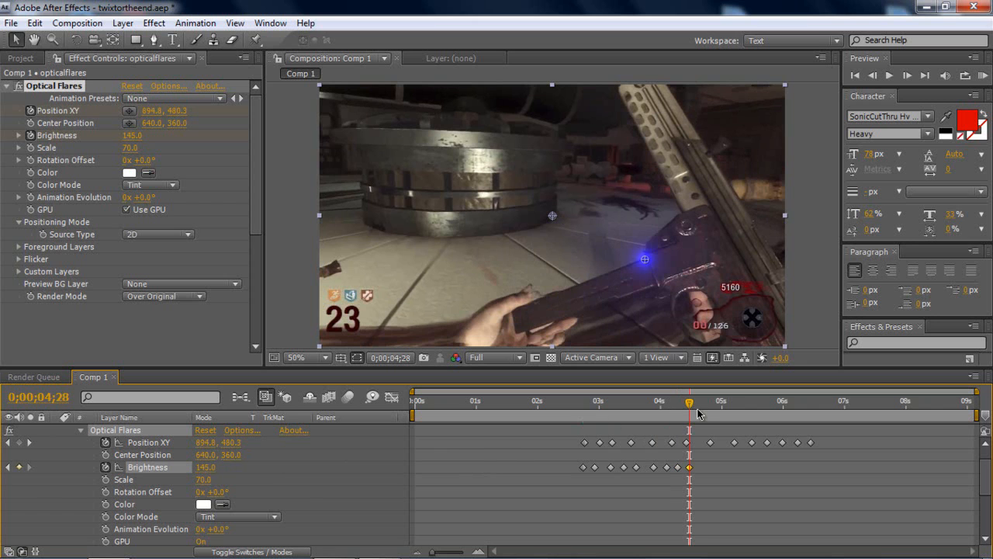
left_click_drag(689, 412, 702, 411)
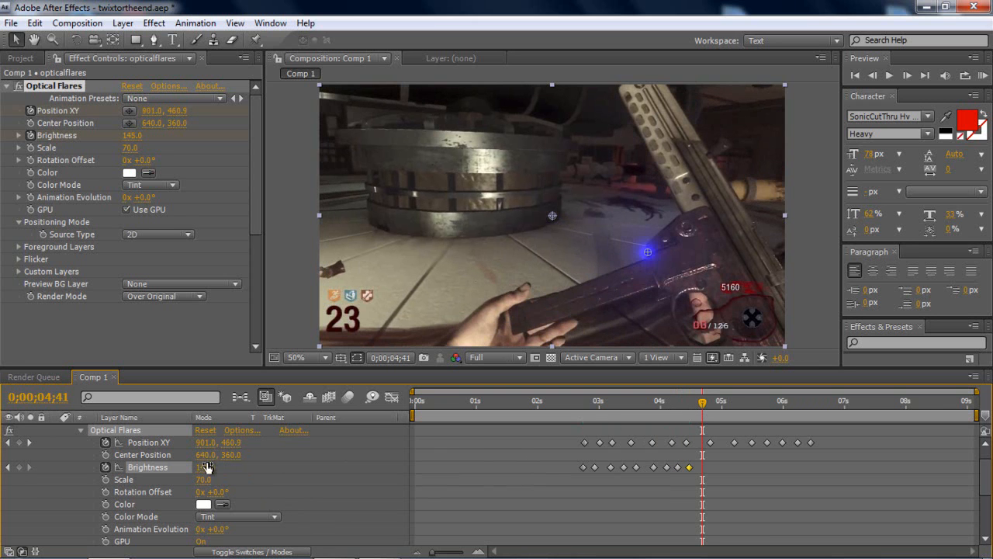
double_click(207, 467)
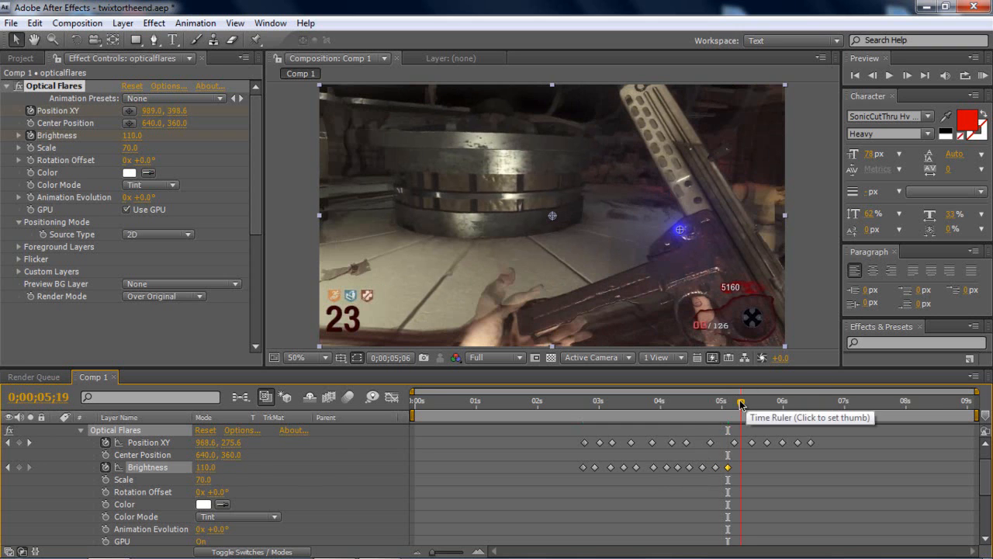
left_click(741, 401)
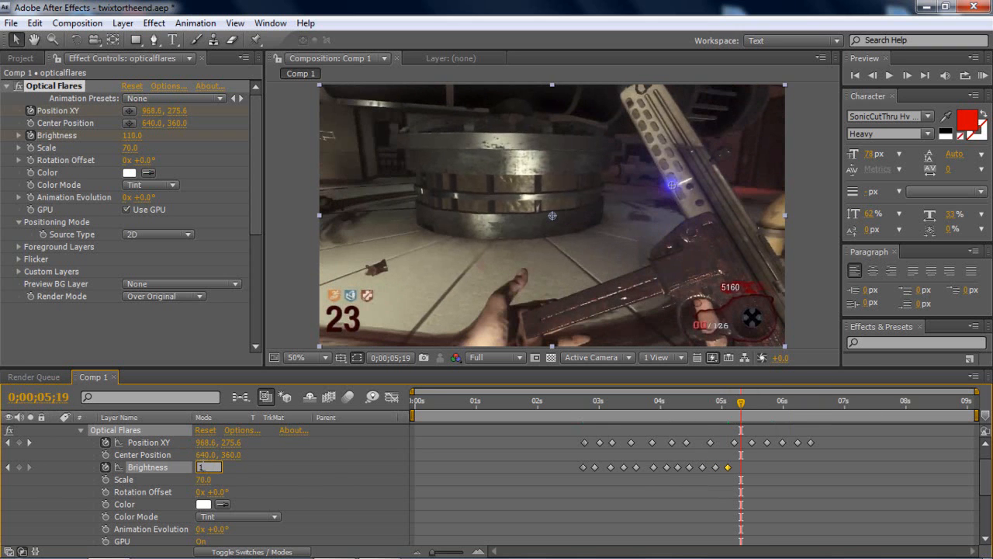
type("100.0")
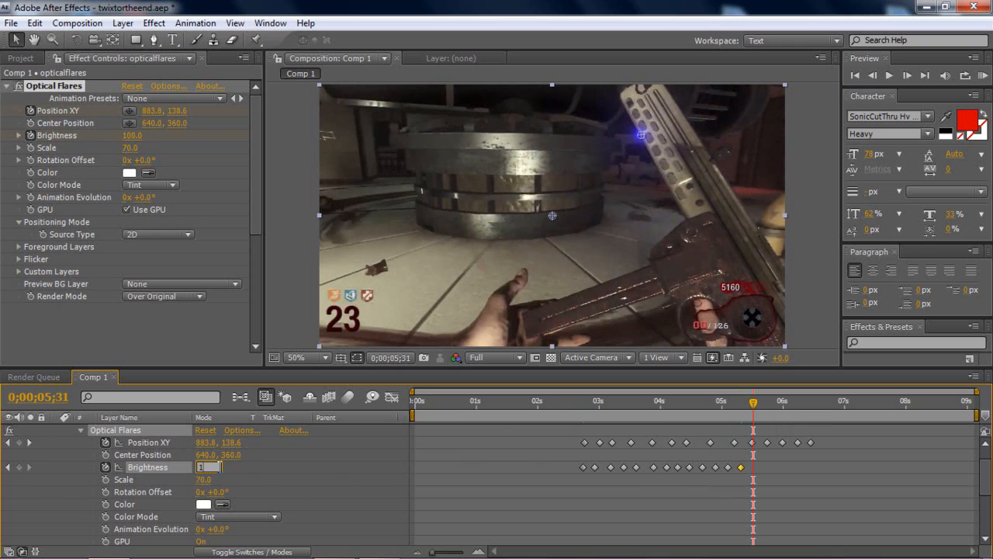
type("135.0")
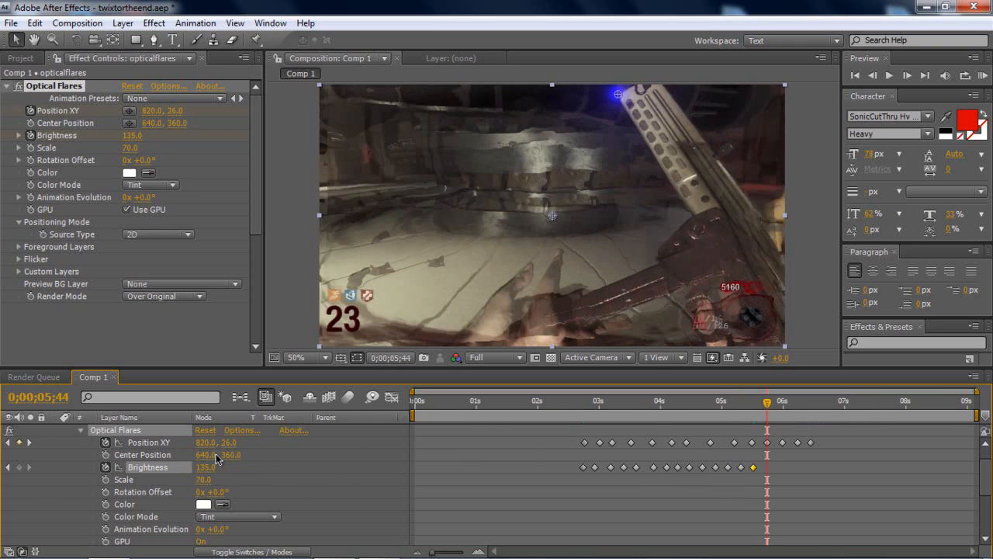
double_click(205, 466)
type("140")
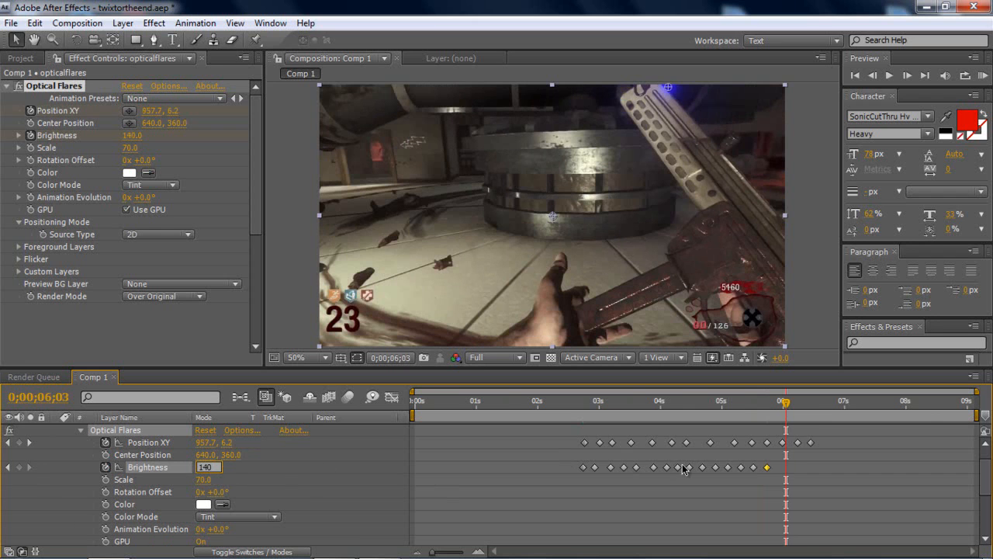
Add a final Brightness keyframe of 140 near 6;13
left_click(803, 402)
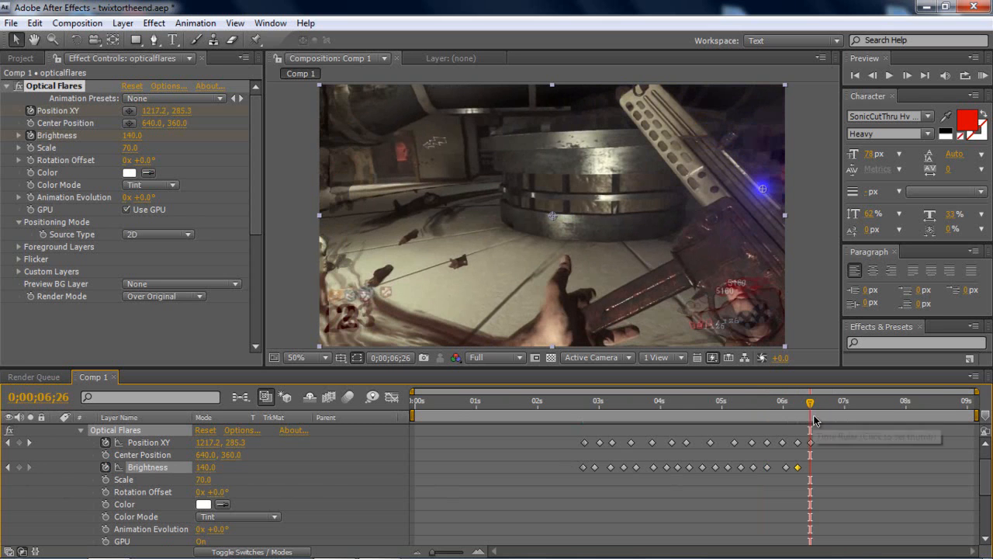
mouse_move(810, 403)
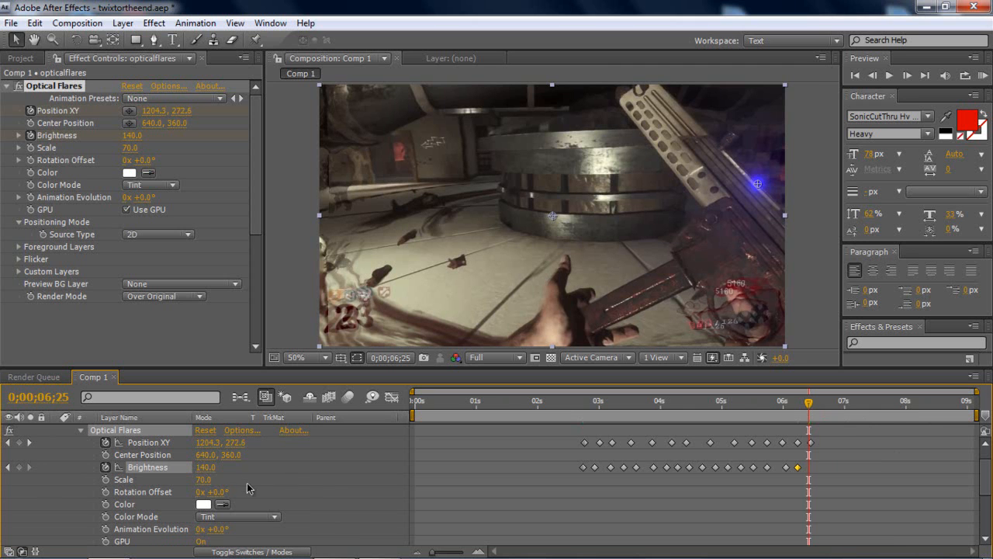
double_click(205, 467)
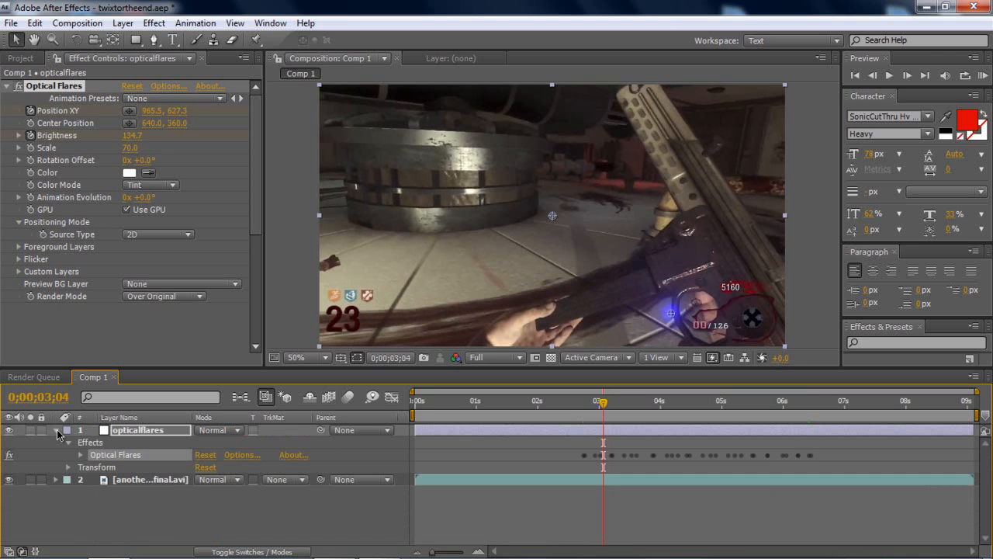
Add Adjustment Layer 2 to Comp 1 and apply Curves with the forascention preset
left_click(123, 23)
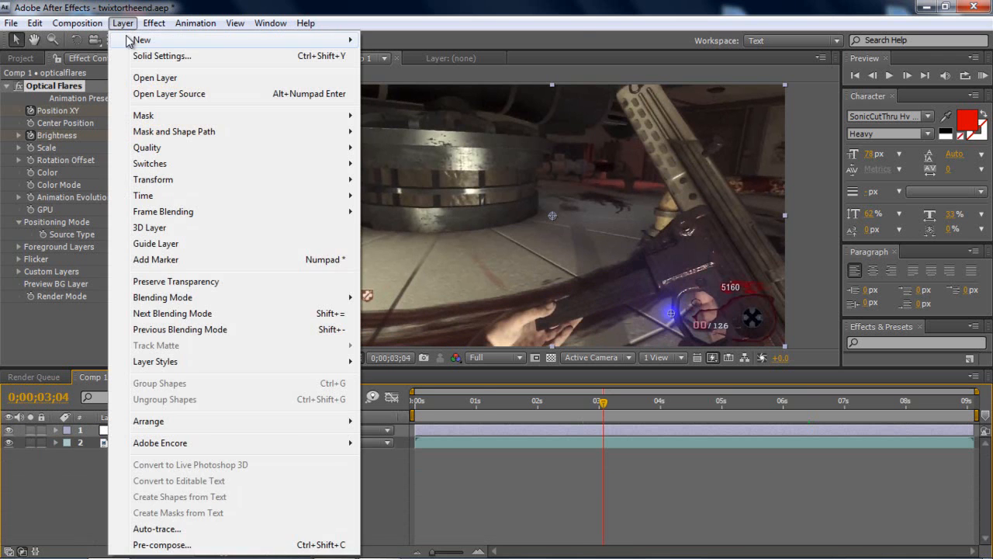
mouse_move(141, 39)
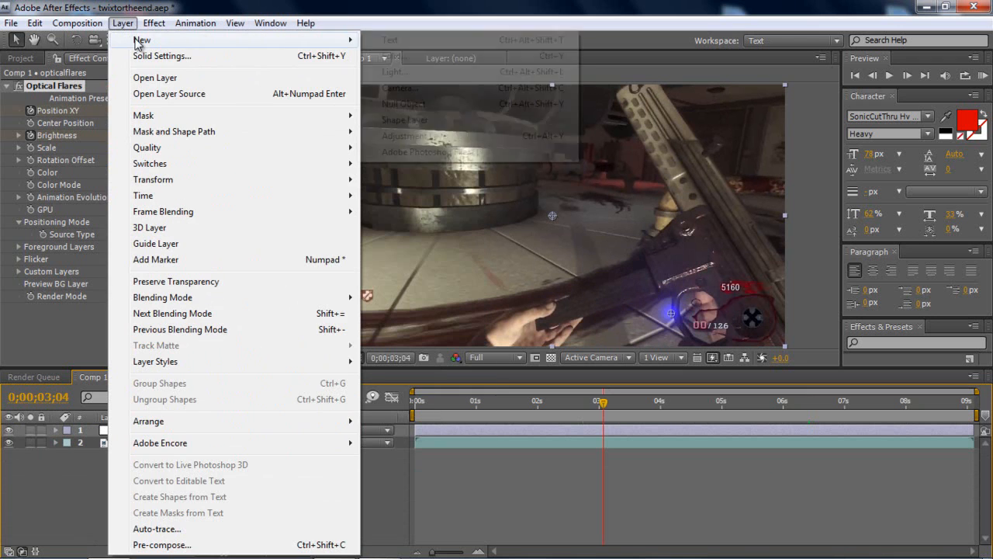
left_click(421, 135)
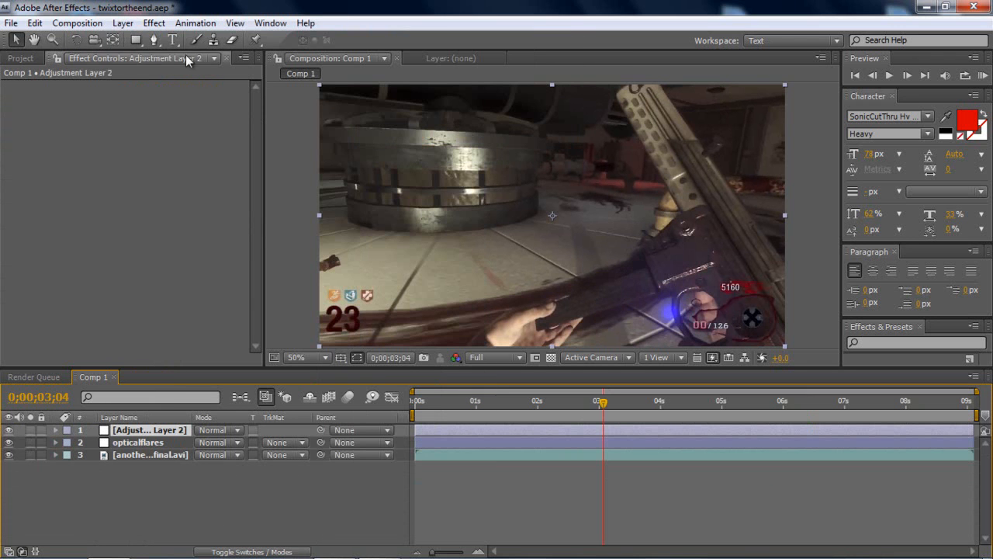
mouse_move(154, 22)
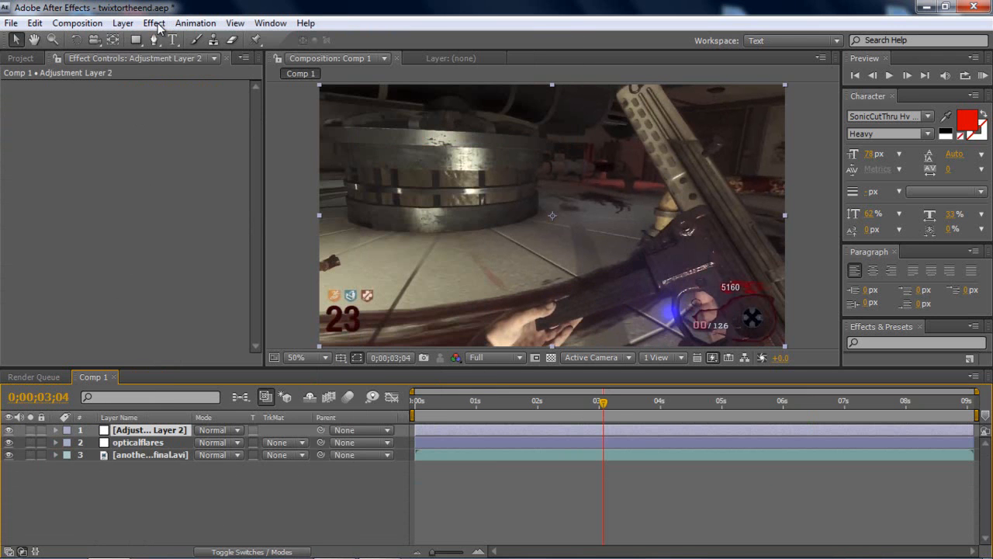
left_click(154, 23)
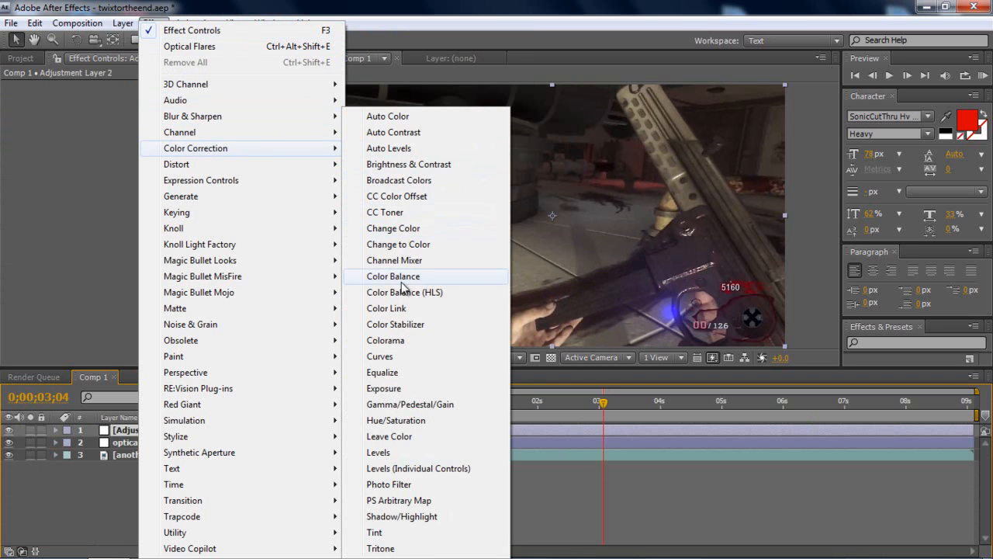
left_click(379, 357)
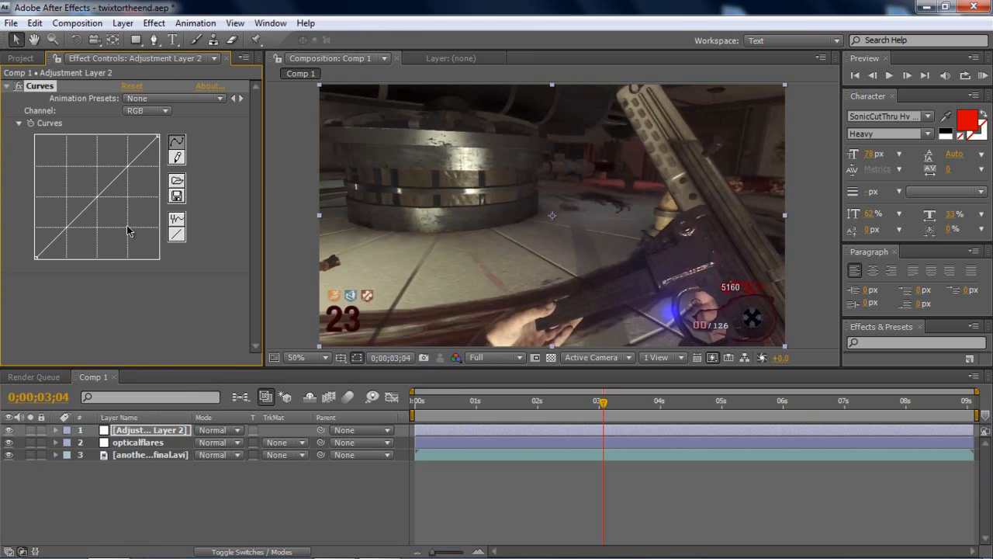
left_click(172, 98)
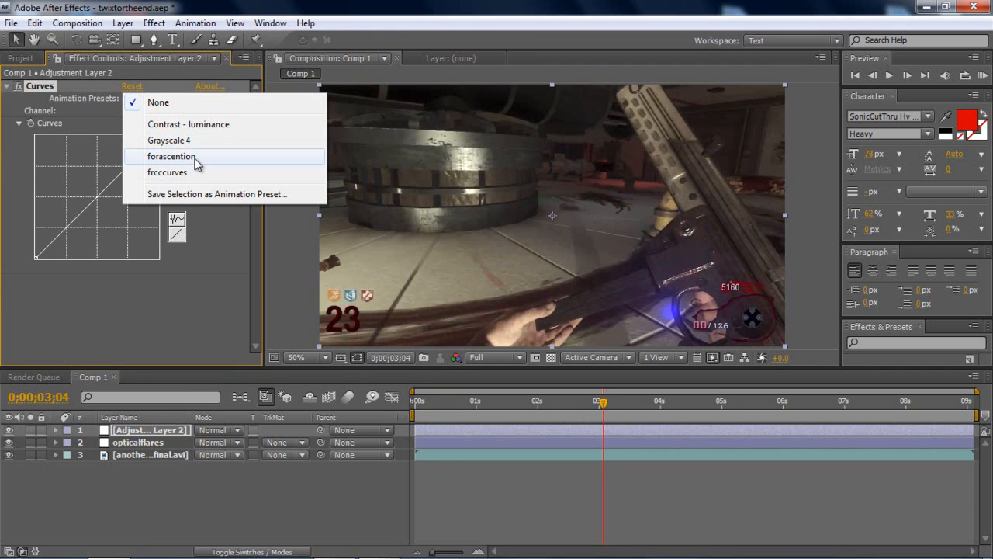
left_click(172, 156)
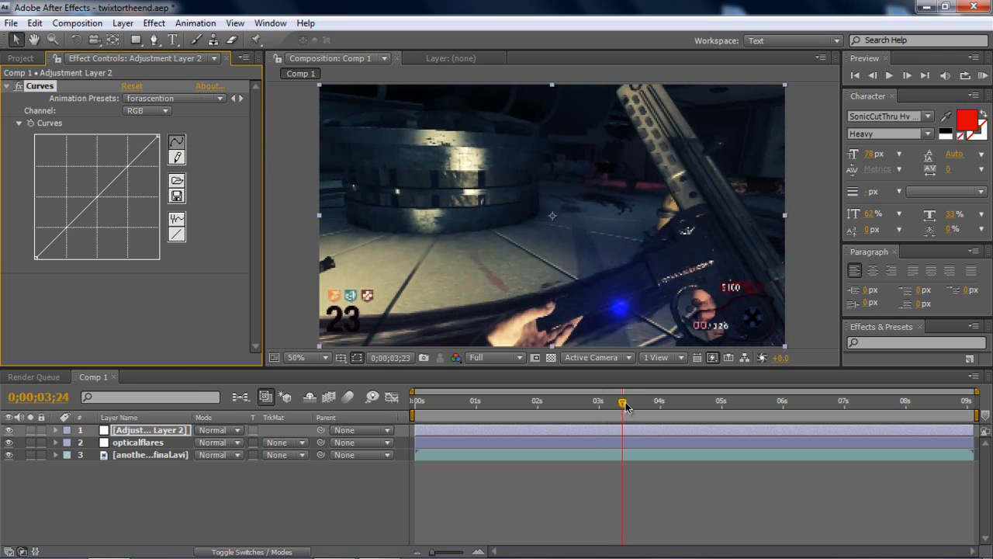
left_click_drag(622, 402, 664, 402)
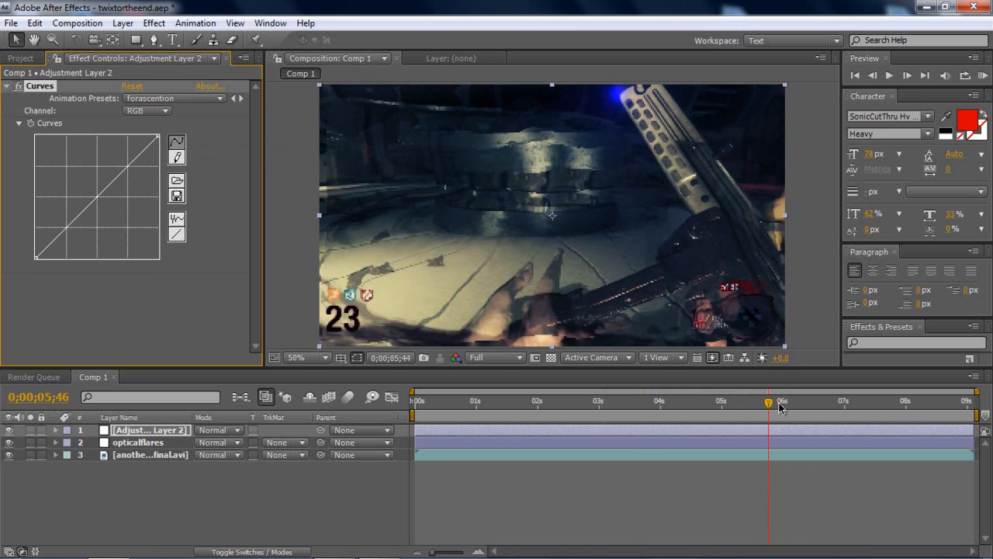
left_click_drag(768, 402, 825, 401)
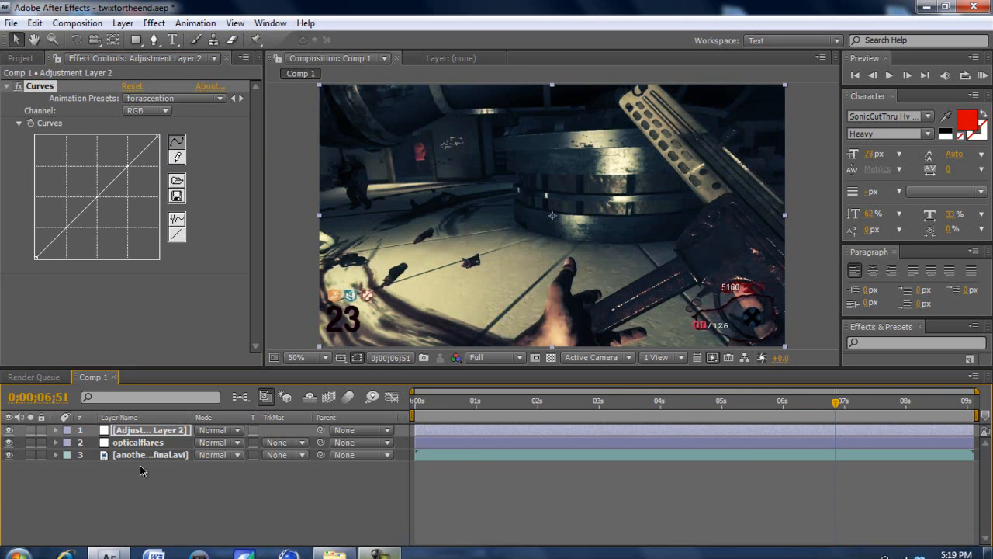
mouse_move(108, 546)
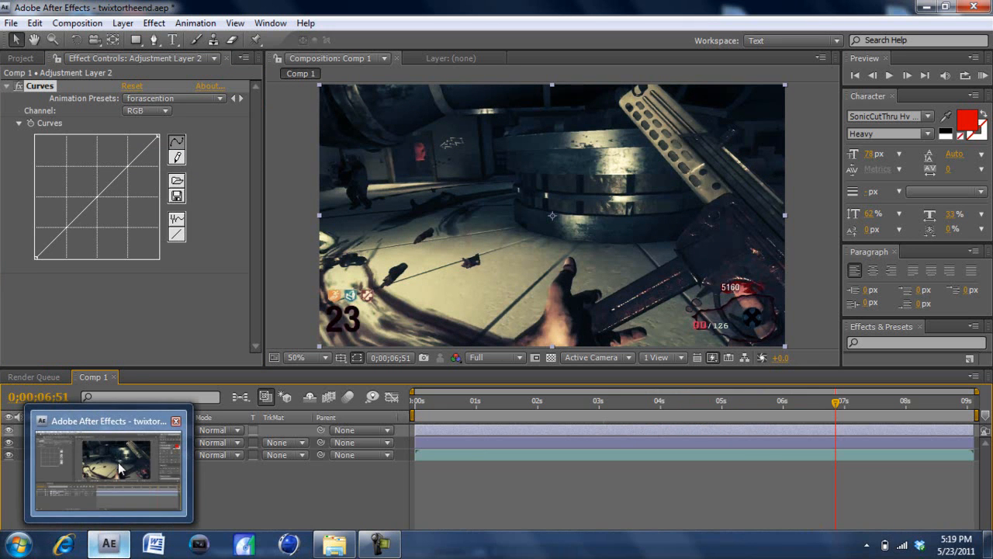
mouse_move(71, 401)
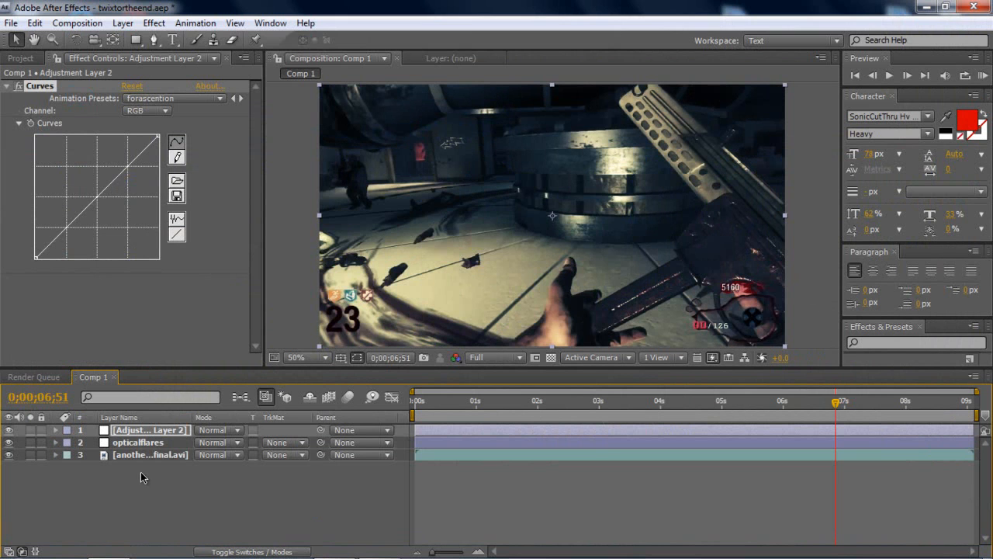
mouse_move(185, 446)
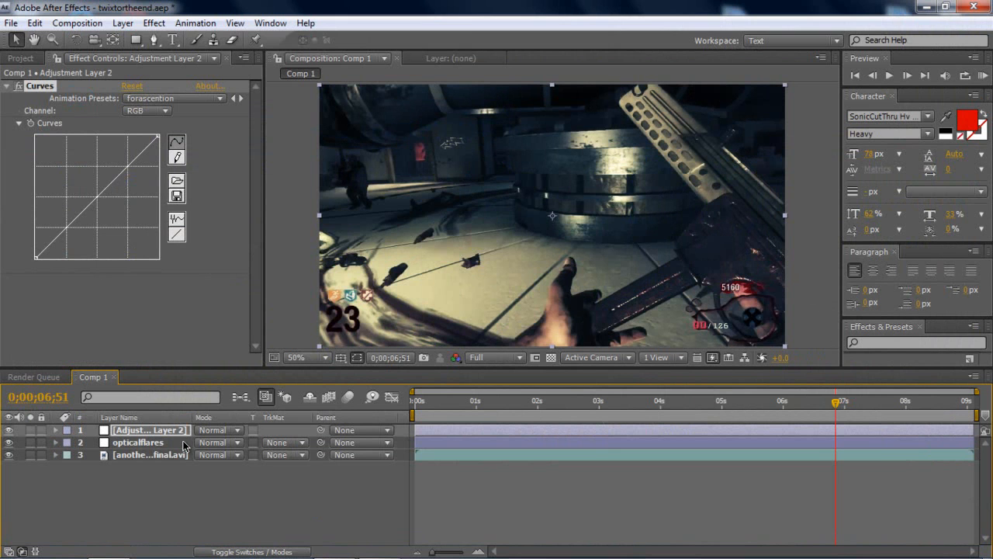